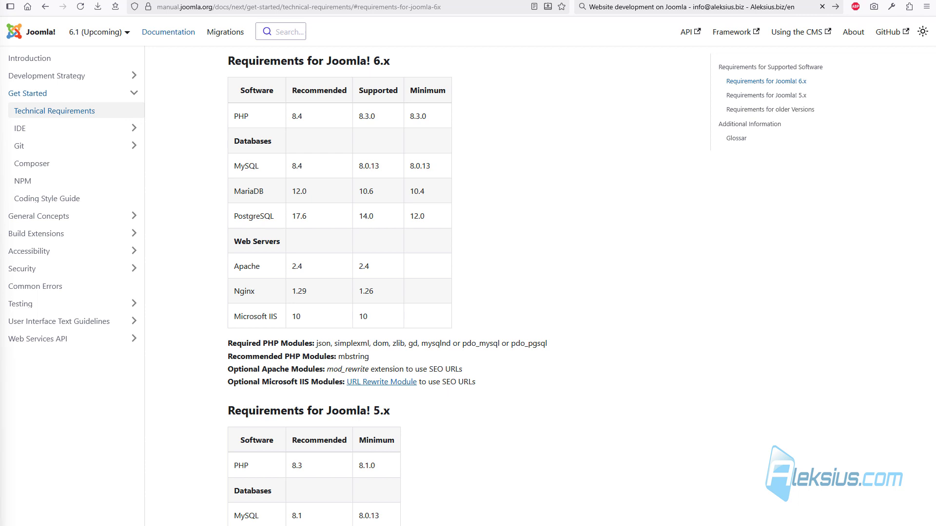
pyautogui.moveTo(111, 196)
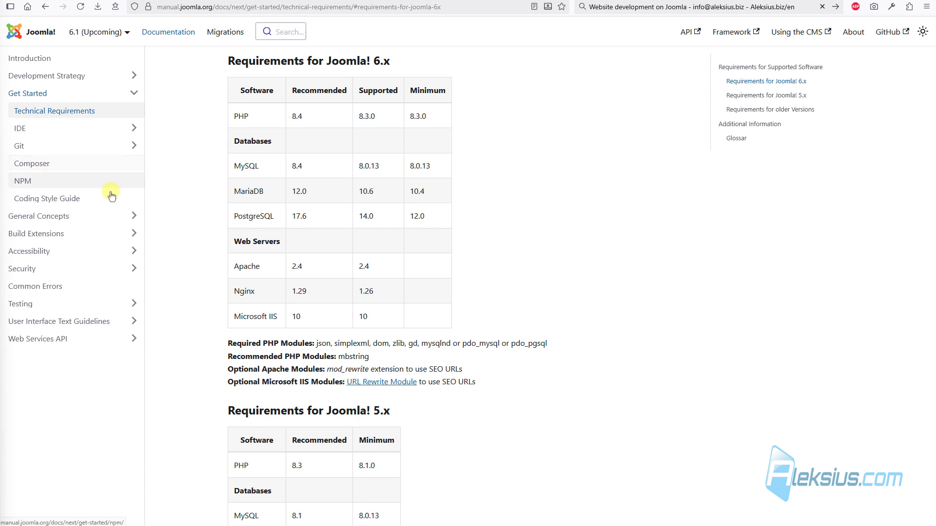
pyautogui.moveTo(316, 122)
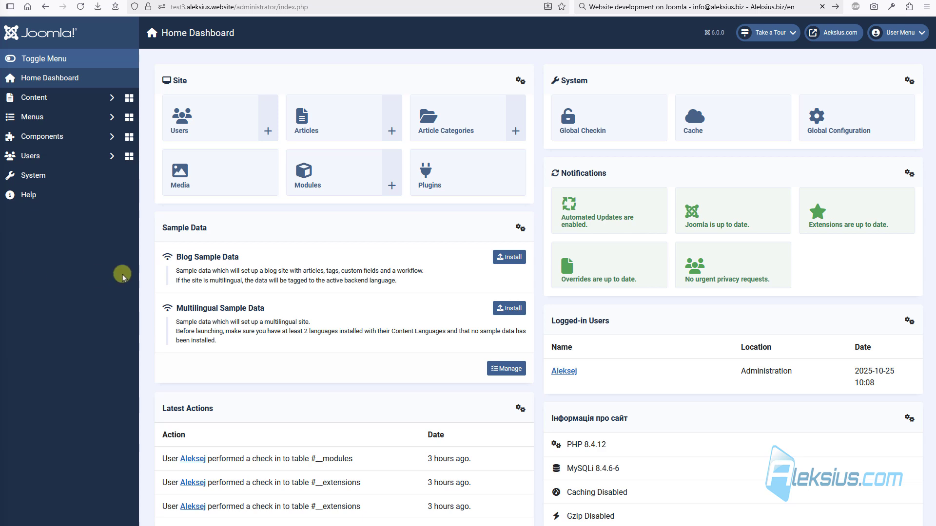
# - Open Joomla Update options and save the Automated Updates settings with updates left enabled
pyautogui.click(33, 175)
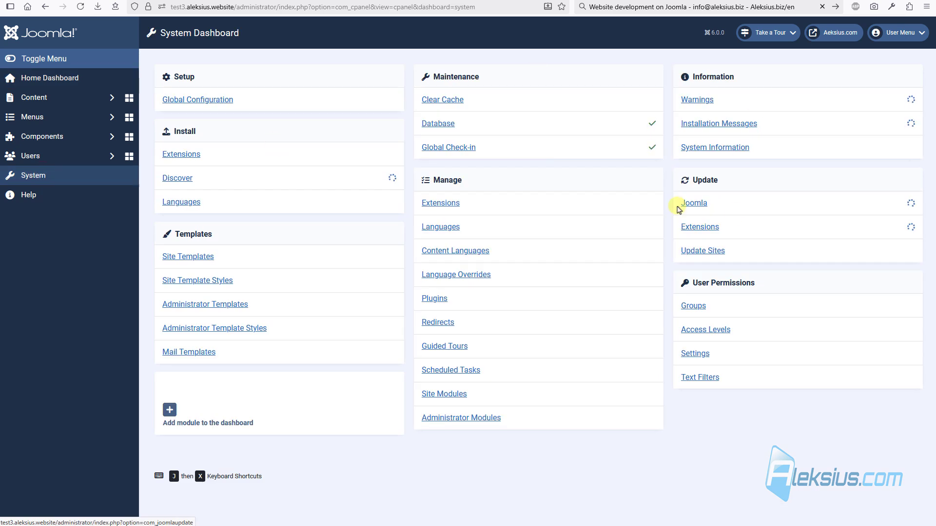
pyautogui.click(693, 203)
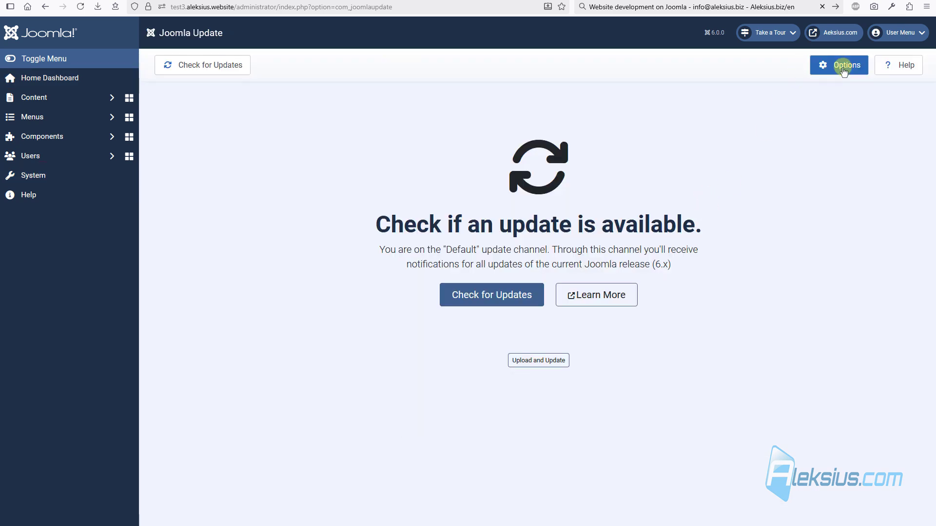
pyautogui.click(838, 65)
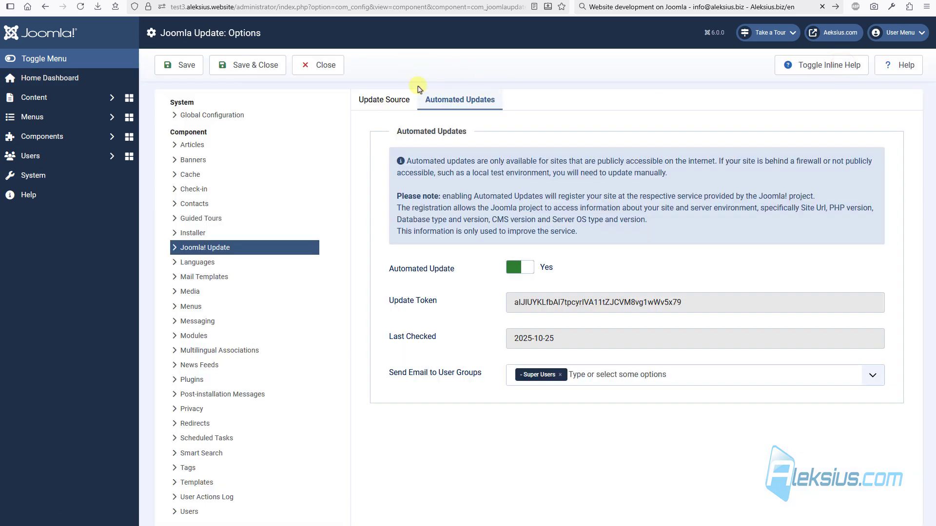
pyautogui.moveTo(438, 292)
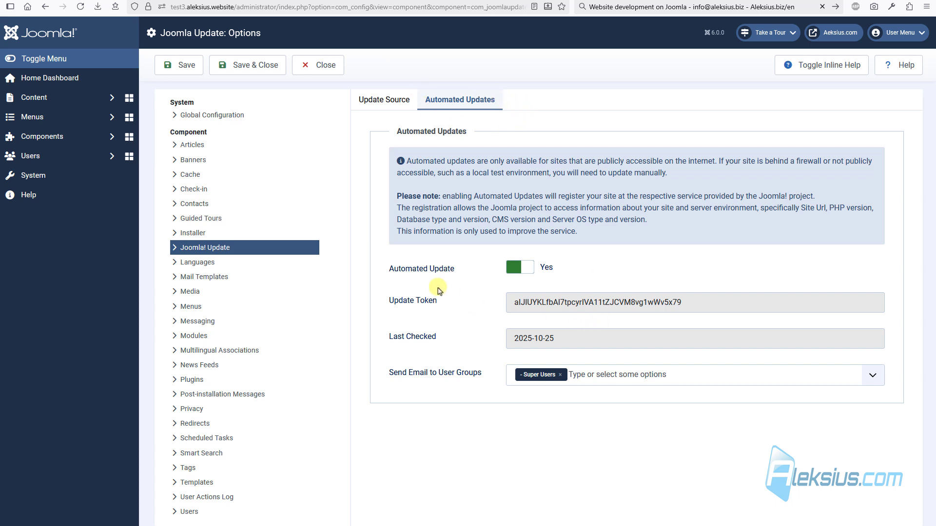
pyautogui.click(518, 267)
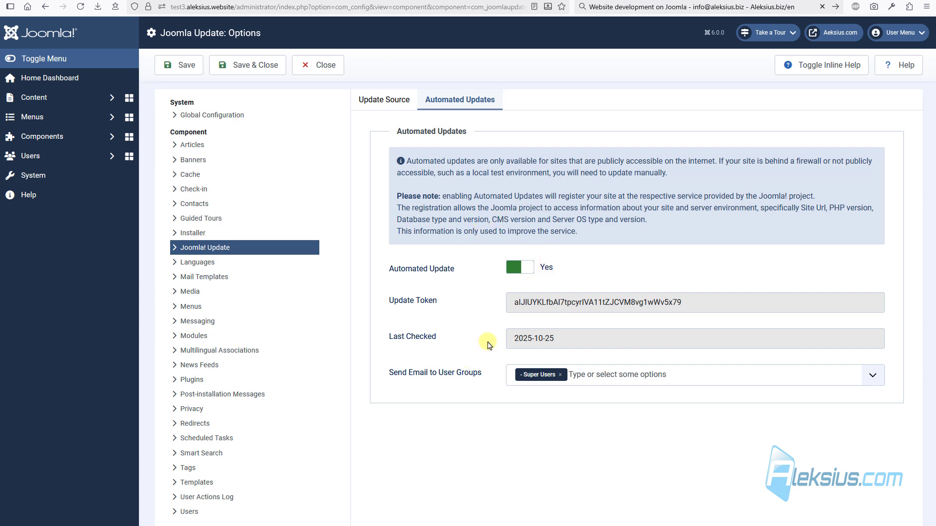
pyautogui.moveTo(498, 387)
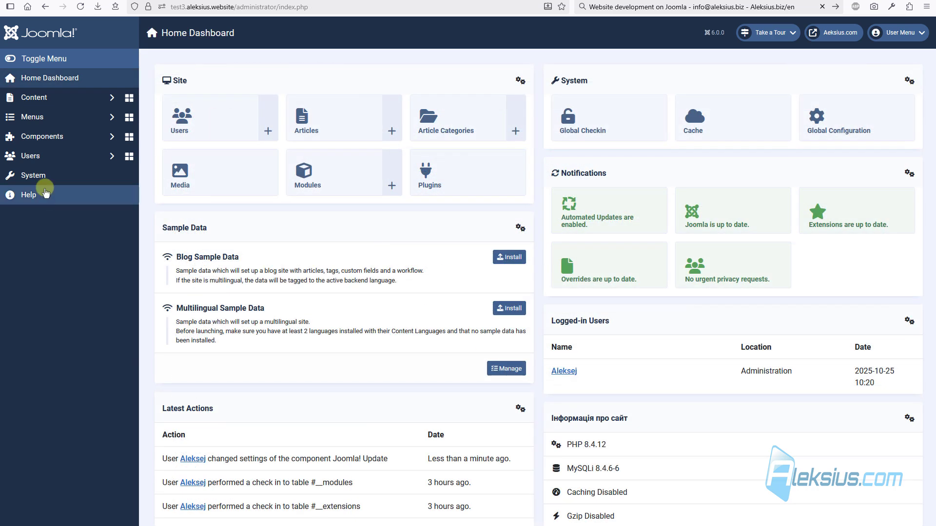
# - Open the Cassiopeia Extended - Default style and review its Colour and Font Settings
pyautogui.click(34, 175)
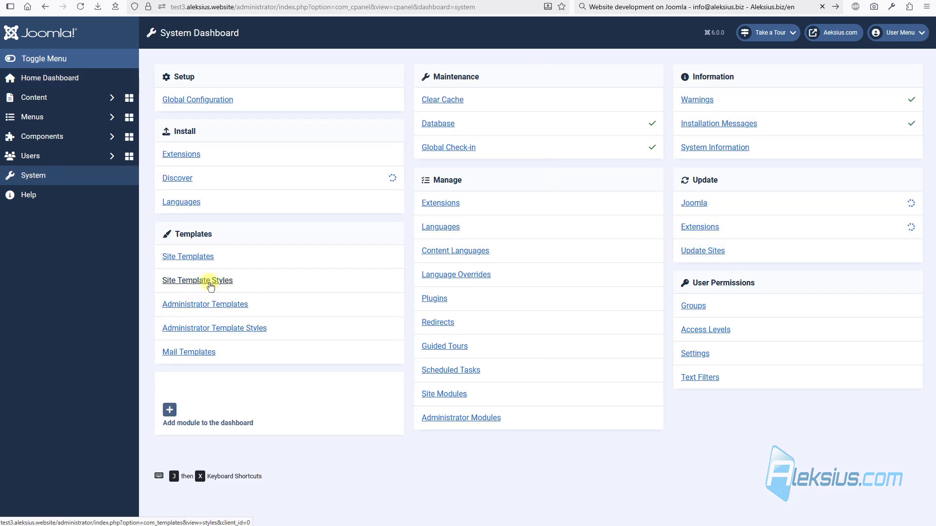
pyautogui.click(197, 281)
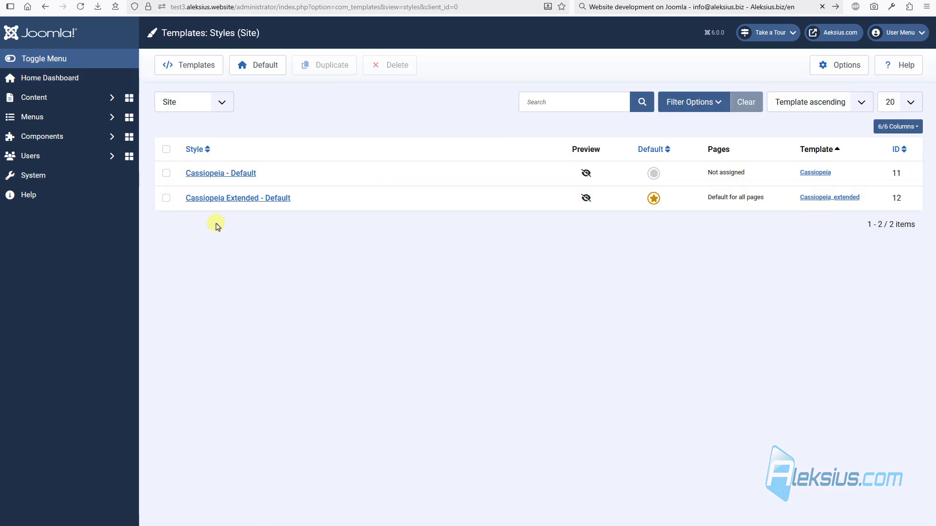
pyautogui.moveTo(238, 198)
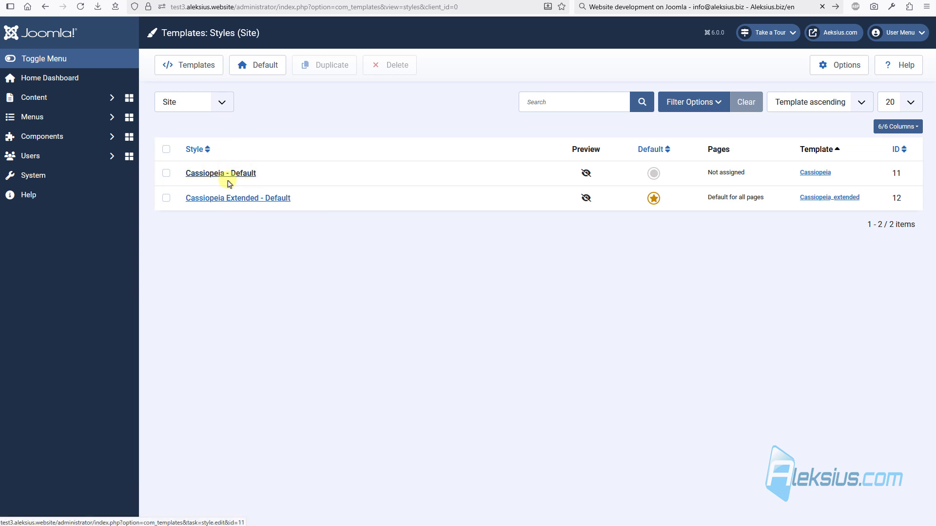
pyautogui.click(237, 198)
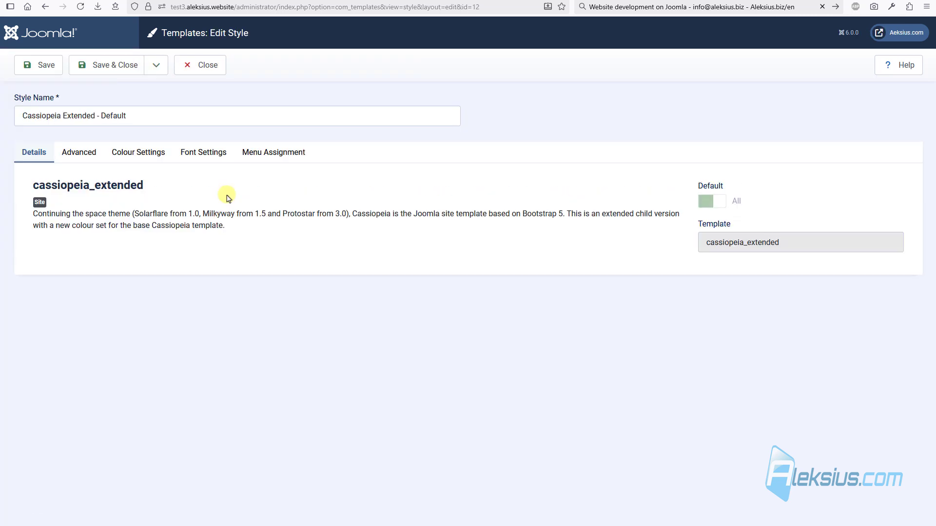
pyautogui.click(137, 152)
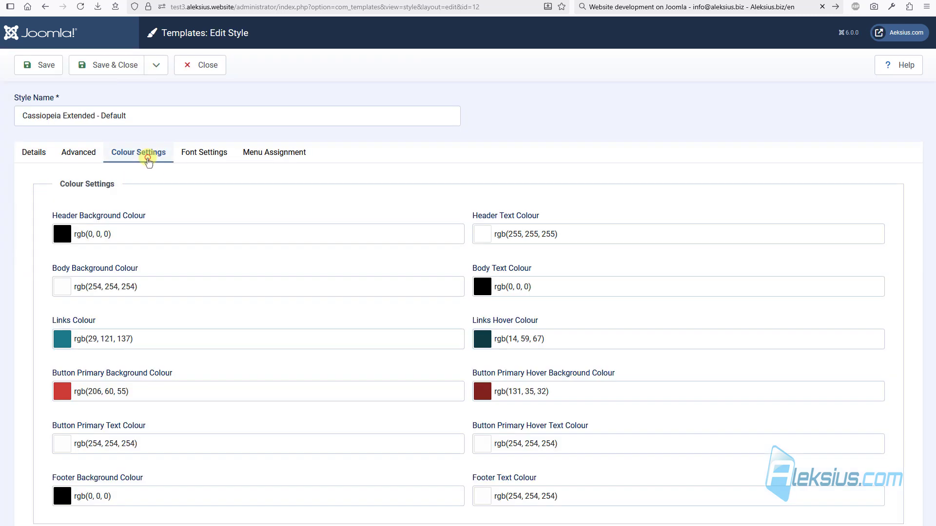
pyautogui.click(204, 152)
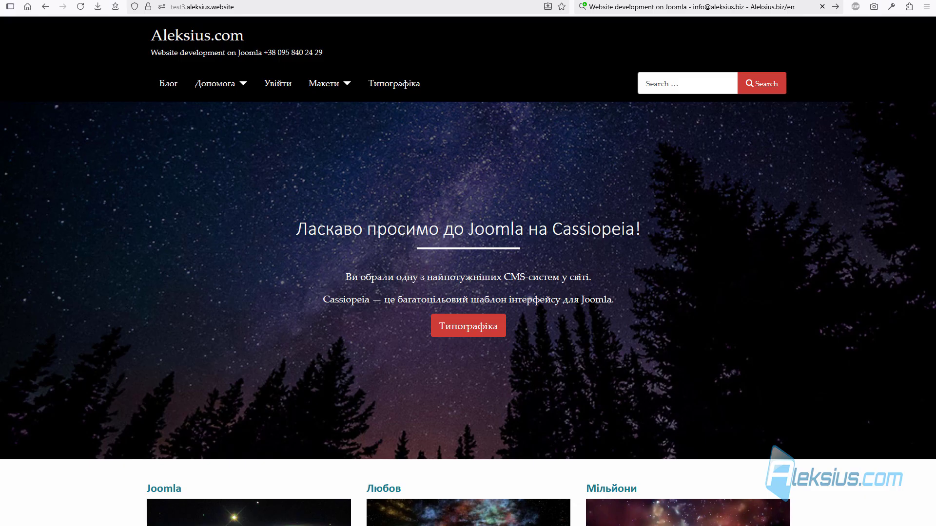
pyautogui.scroll(-3)
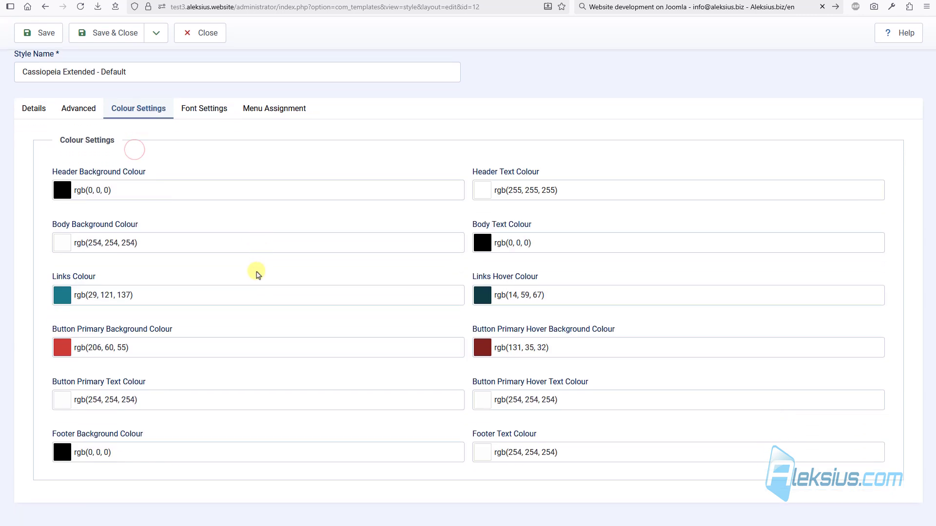
pyautogui.click(204, 109)
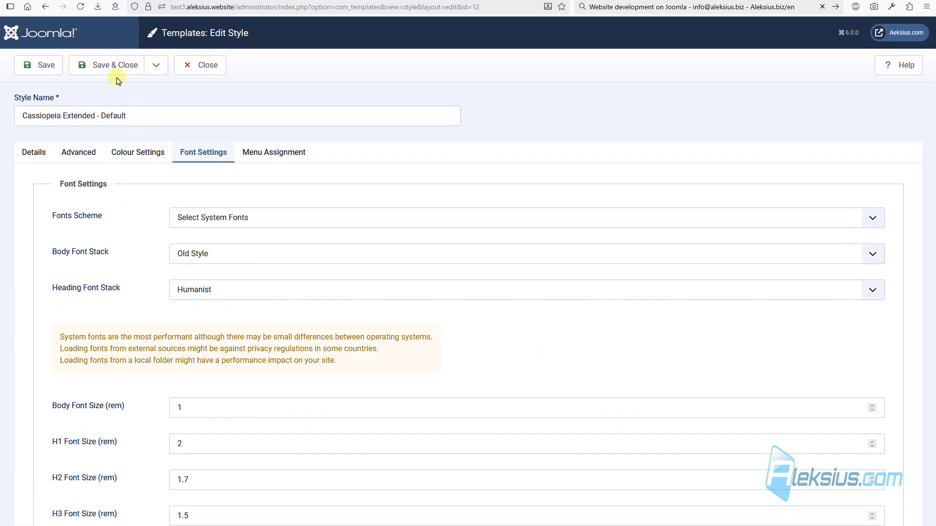
# - Save and close Cassiopeia Extended, then set Cassiopeia - Default to Default: Yes
pyautogui.click(113, 64)
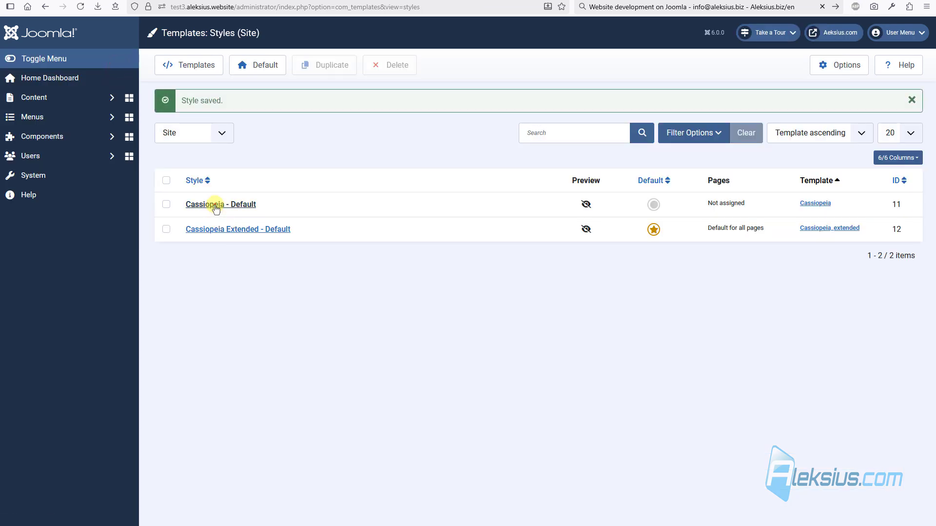
pyautogui.click(220, 205)
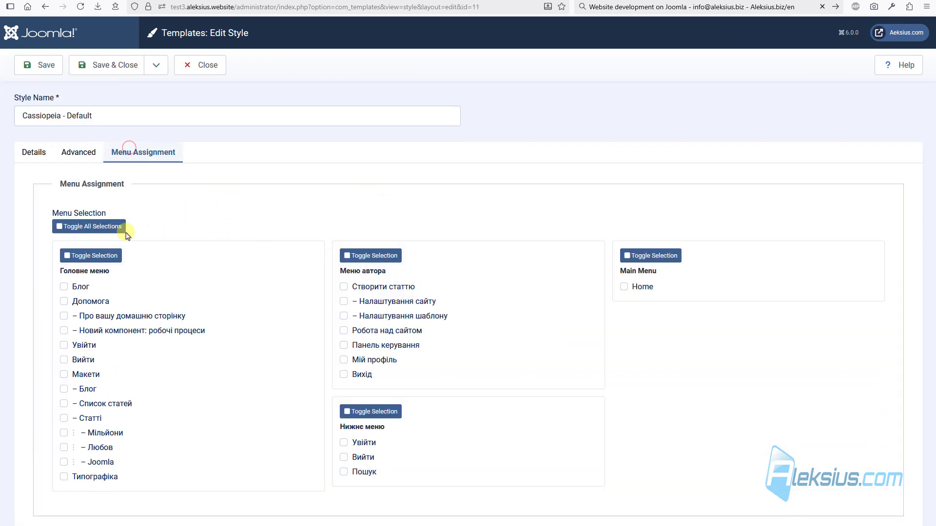
pyautogui.click(33, 151)
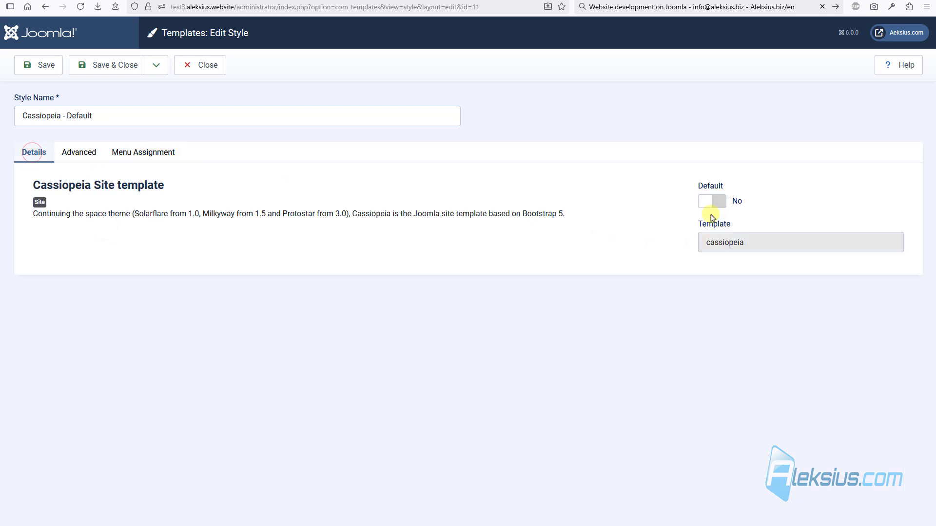
pyautogui.click(712, 201)
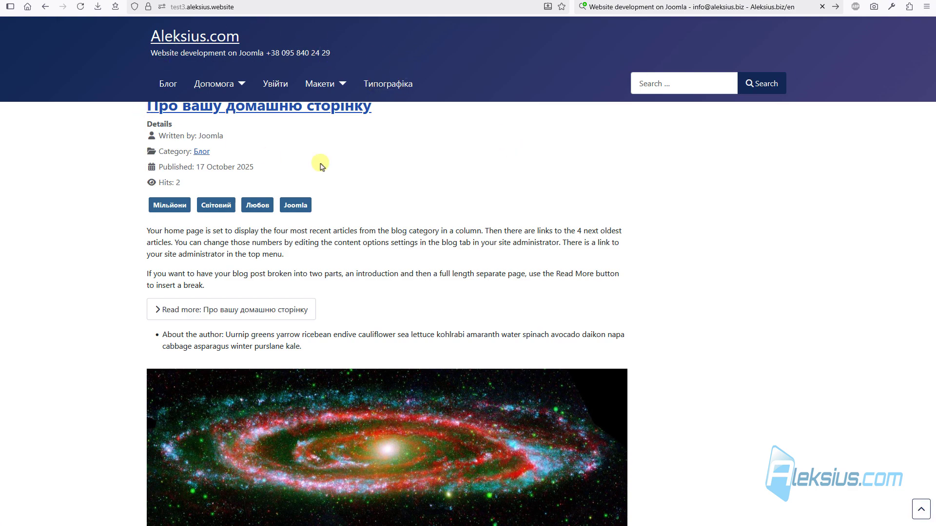
pyautogui.scroll(-3)
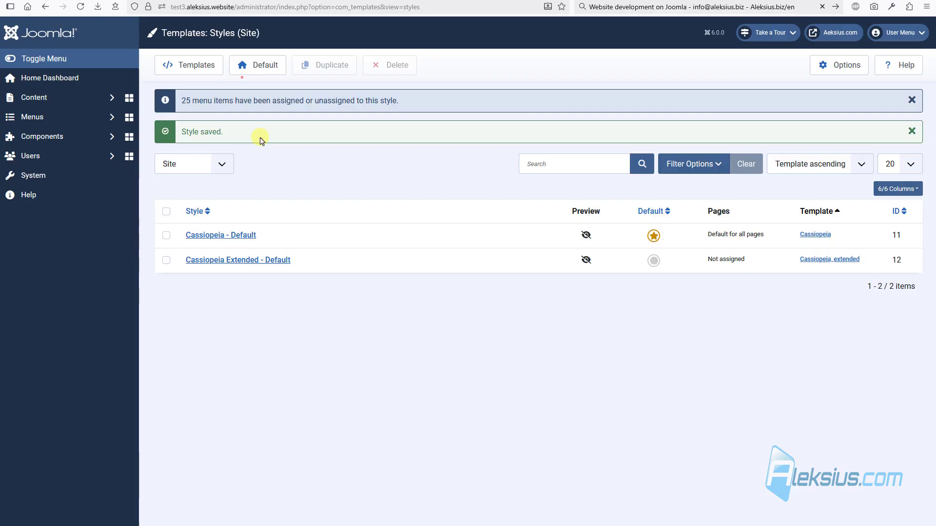
pyautogui.moveTo(300, 284)
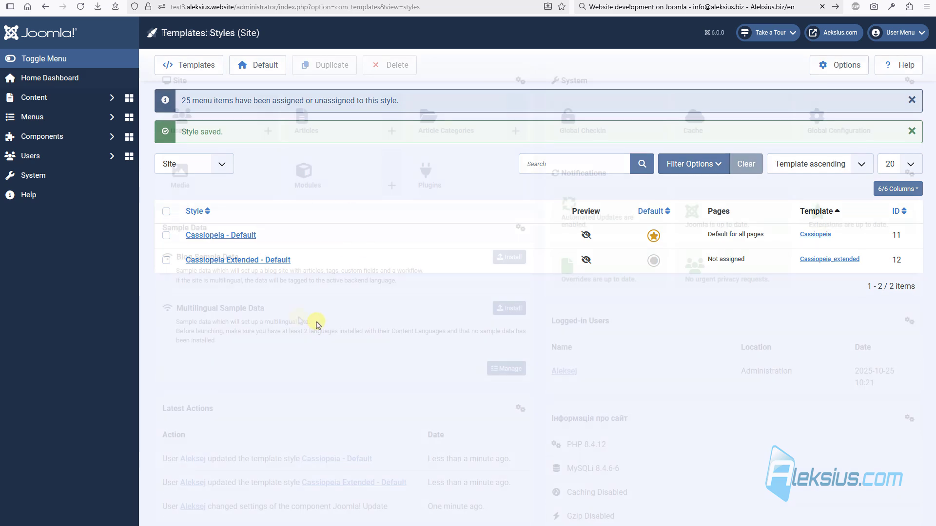
pyautogui.click(50, 77)
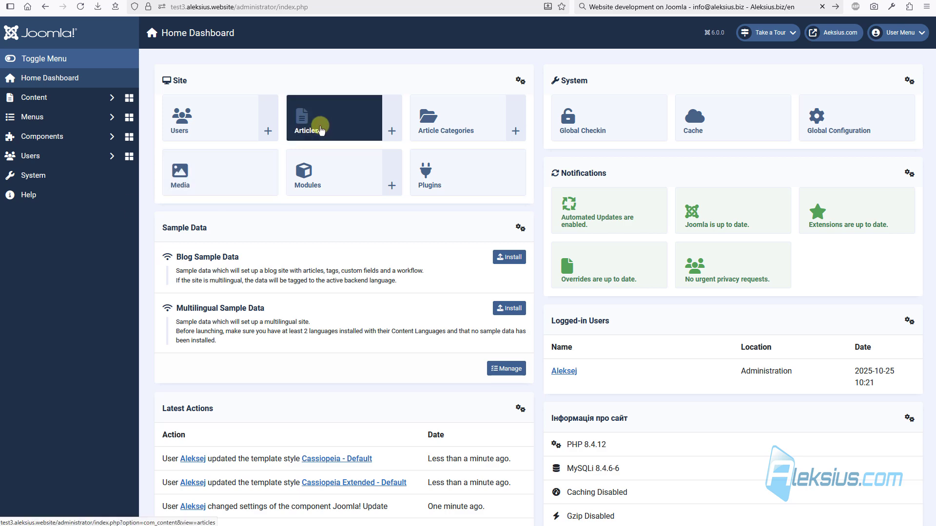
pyautogui.click(320, 118)
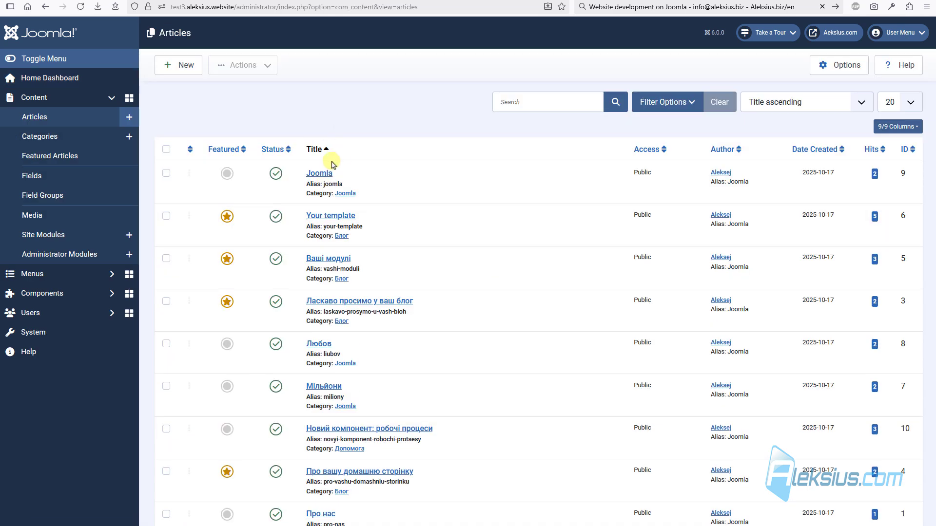
pyautogui.click(330, 215)
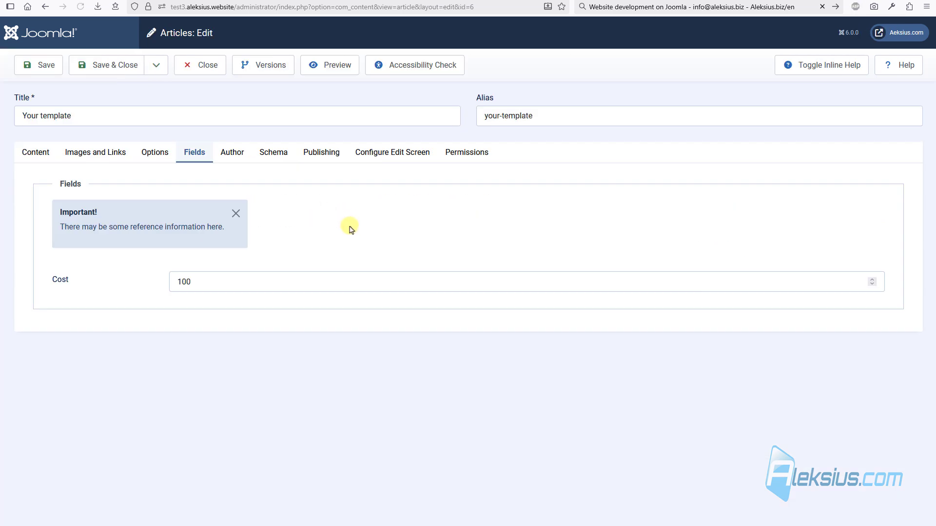
pyautogui.click(35, 152)
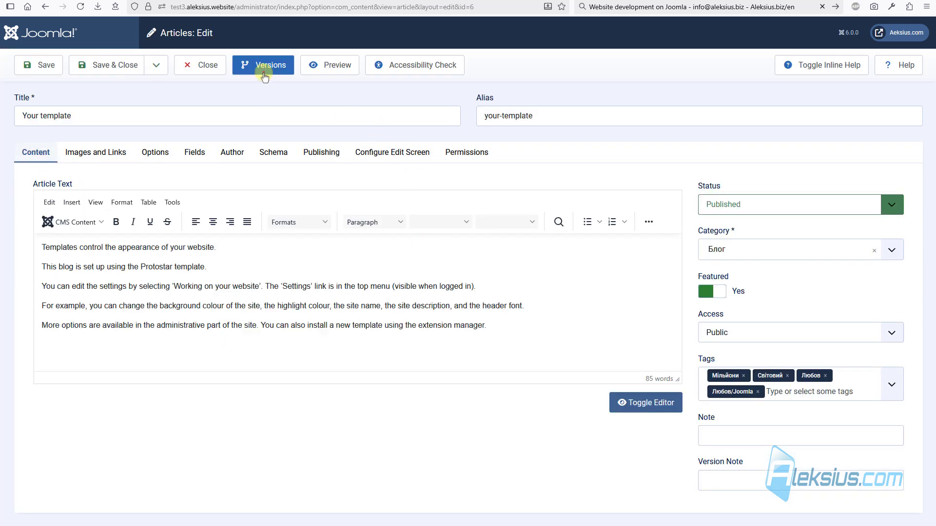
pyautogui.click(263, 65)
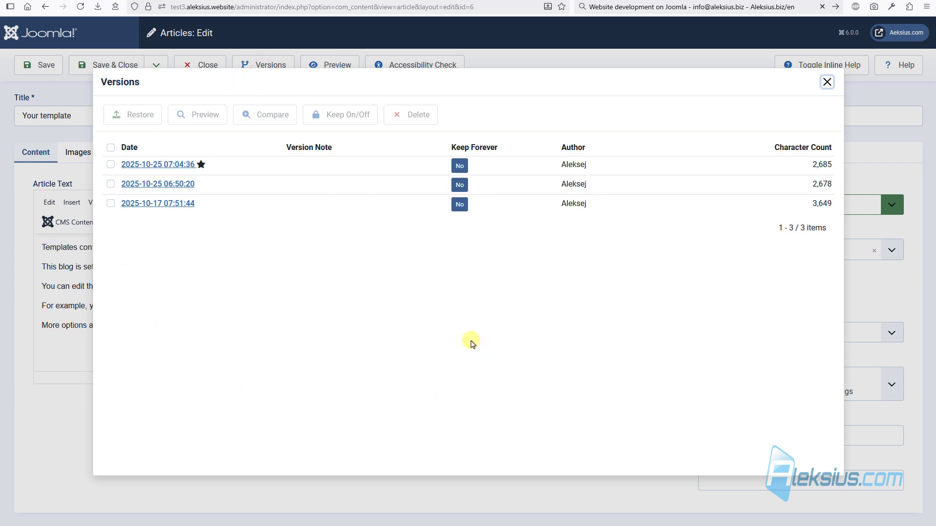
pyautogui.click(827, 82)
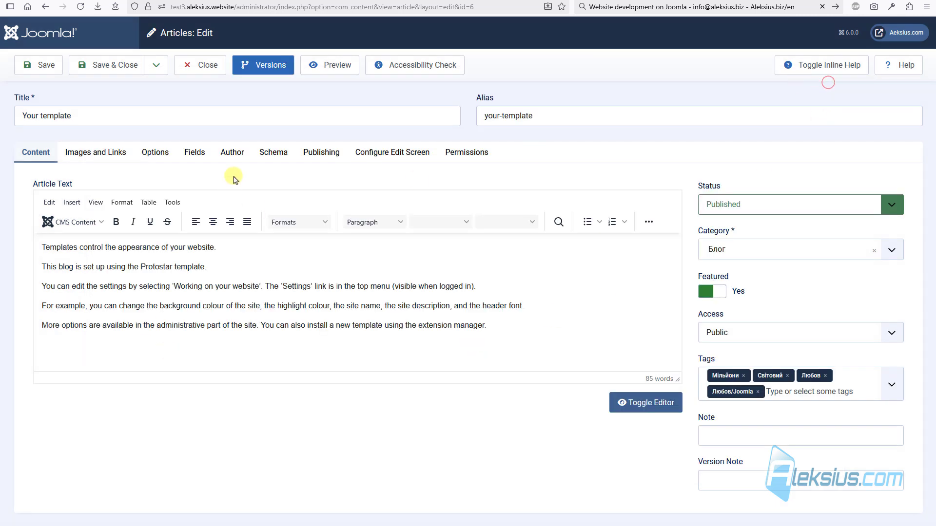
pyautogui.click(194, 152)
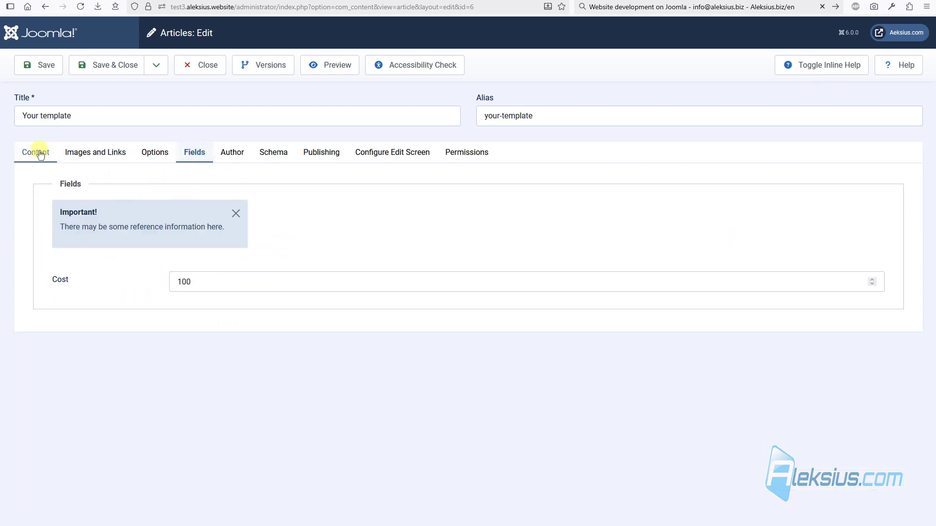
pyautogui.click(35, 152)
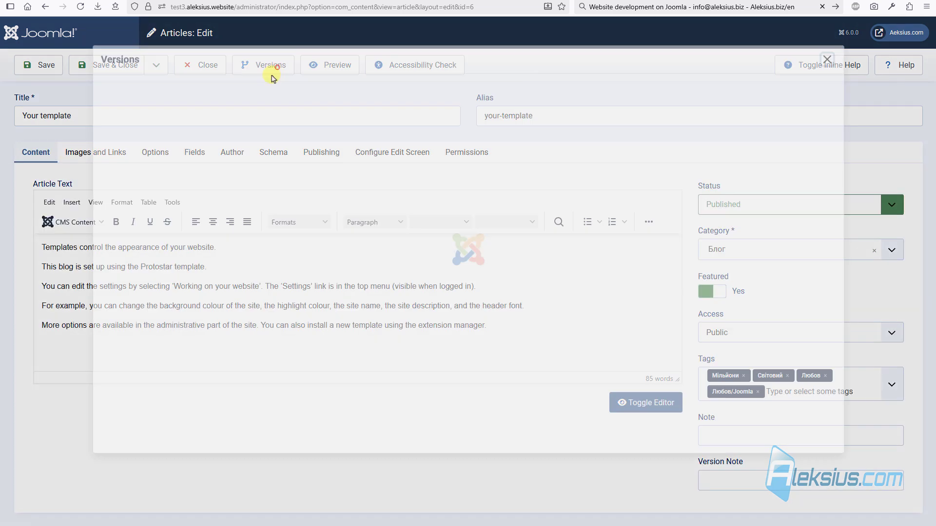
pyautogui.click(263, 64)
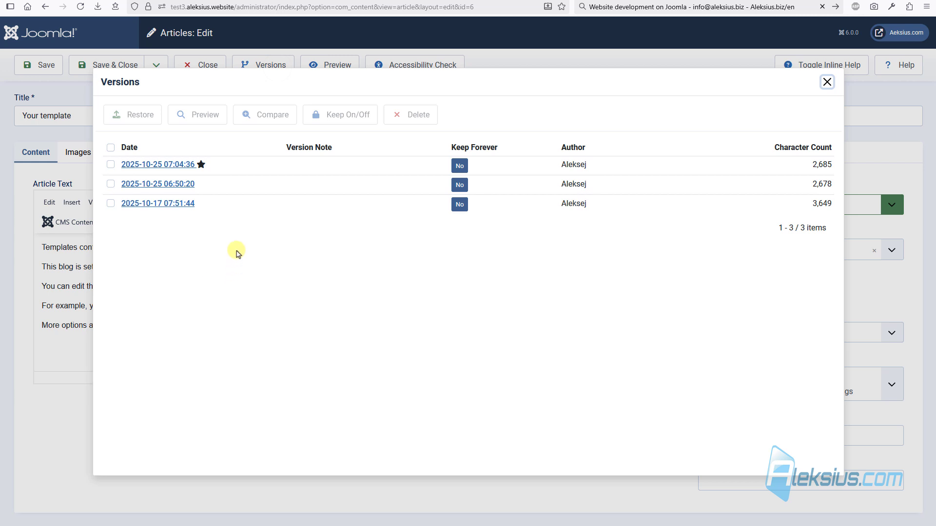
pyautogui.moveTo(239, 252)
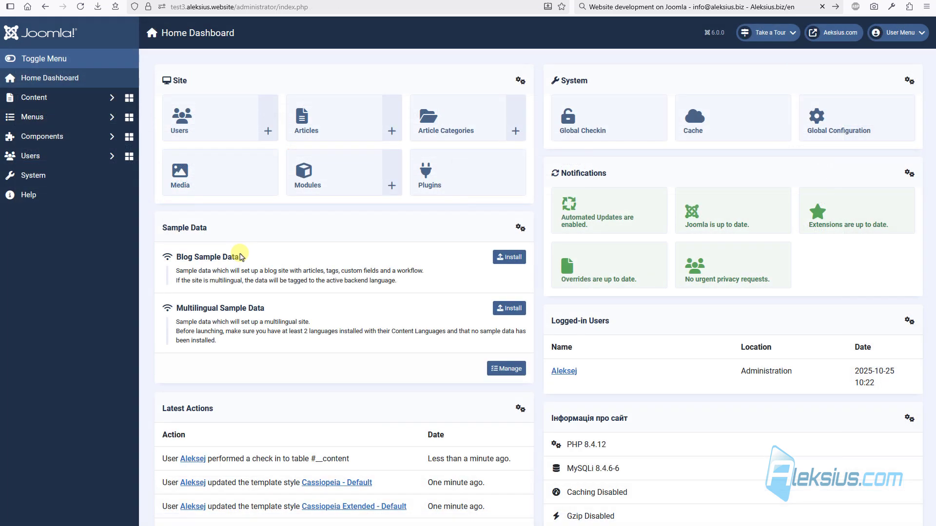
# - Review the Important! note field in article Fields, closing it without saving
pyautogui.click(34, 97)
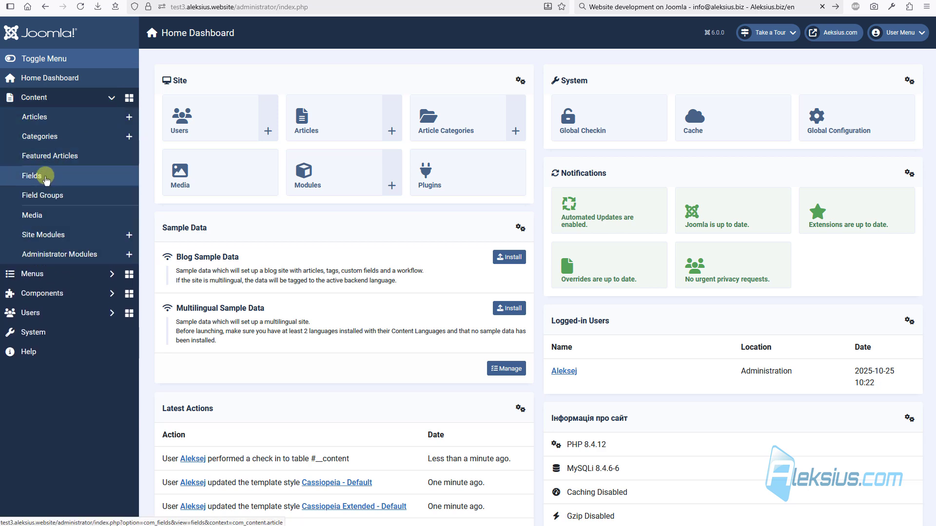
pyautogui.click(32, 175)
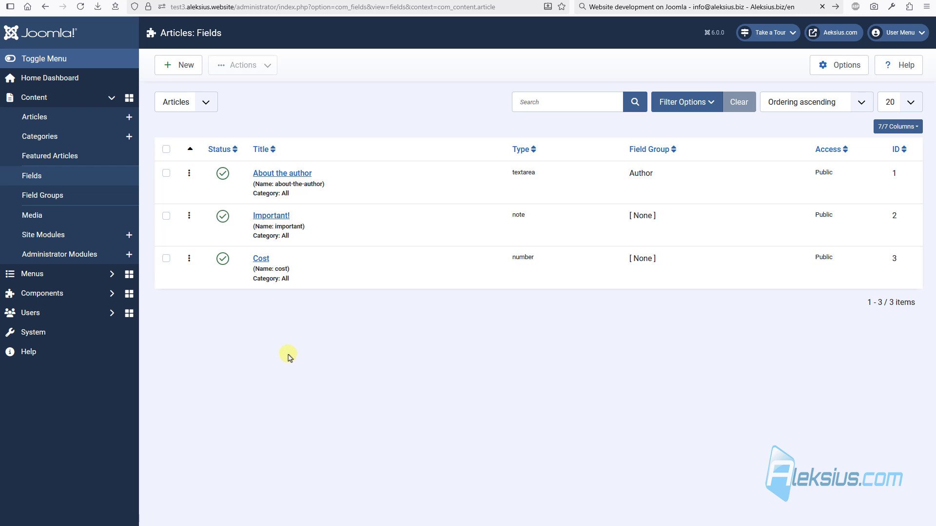
pyautogui.moveTo(340, 197)
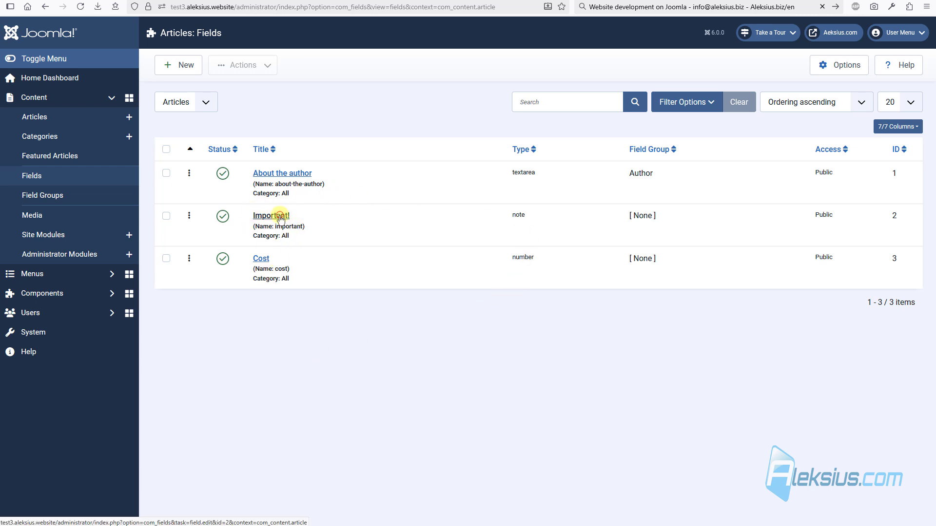
pyautogui.click(271, 215)
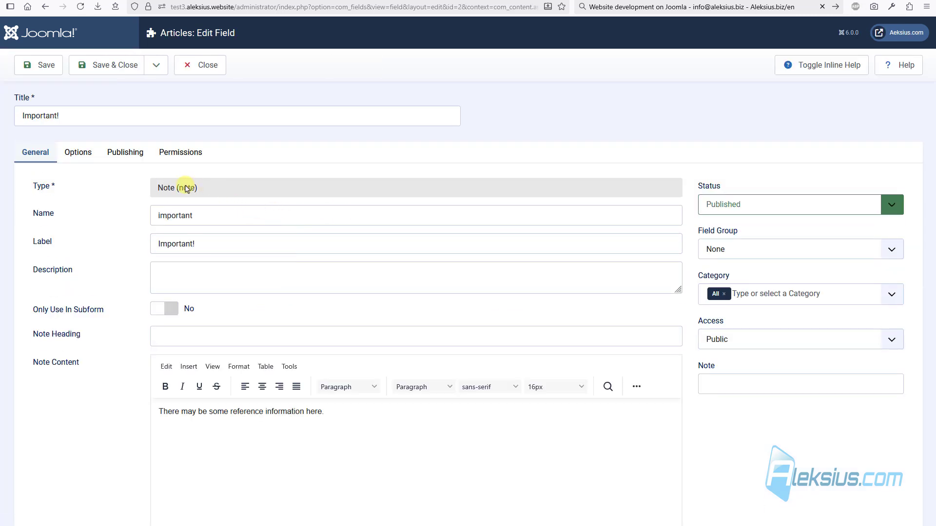
pyautogui.scroll(-3)
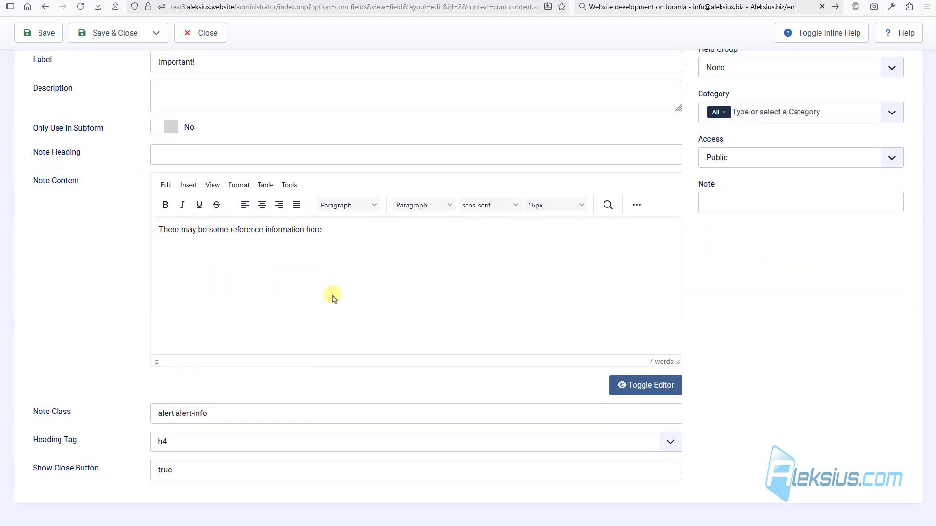
pyautogui.moveTo(343, 224)
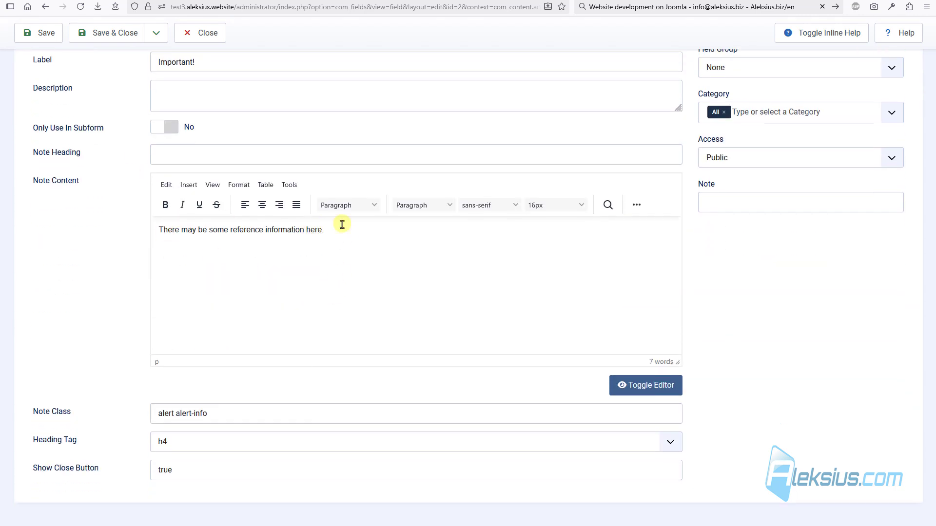
pyautogui.click(636, 205)
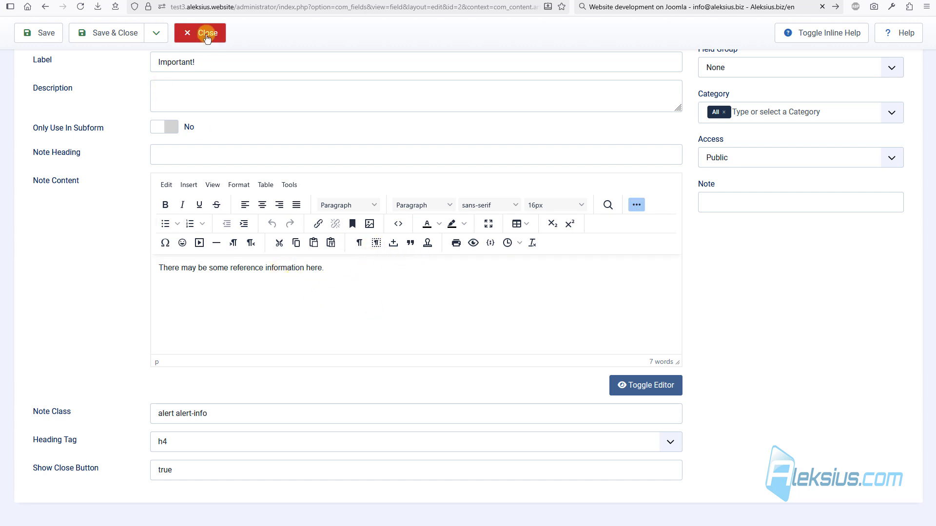
pyautogui.click(200, 32)
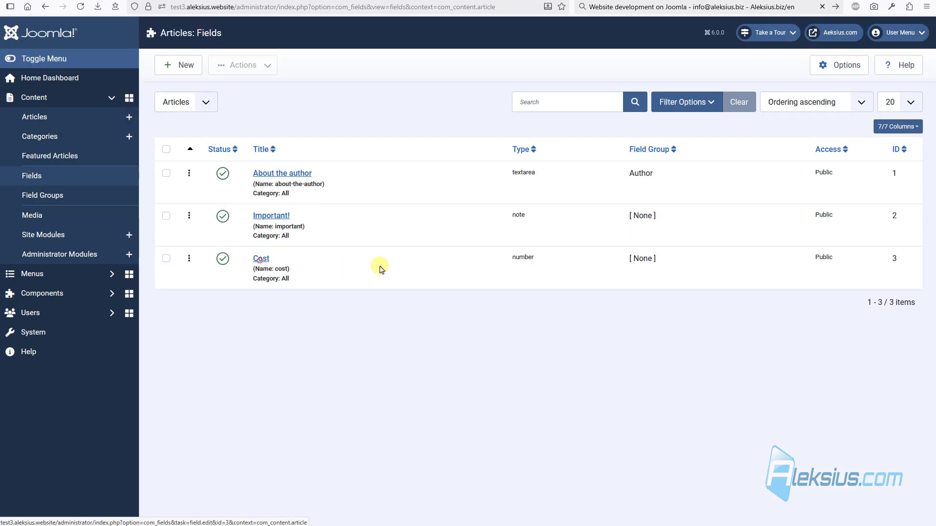
# - Enable Format as Currency on the Cost field and save it
pyautogui.click(261, 258)
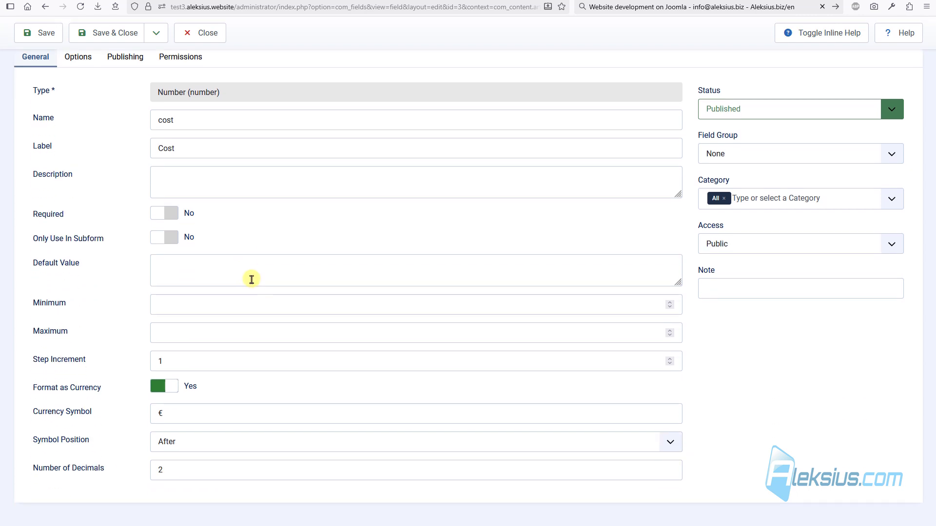
pyautogui.moveTo(230, 336)
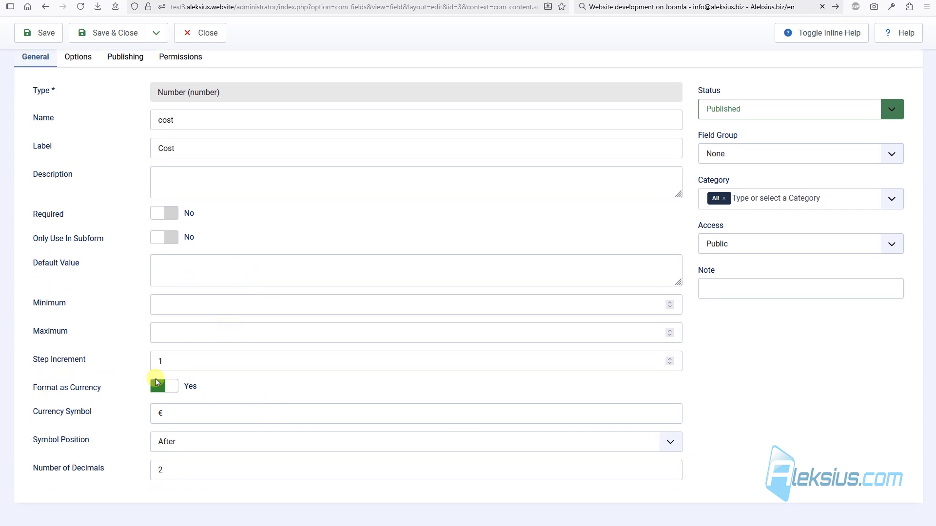
pyautogui.click(164, 385)
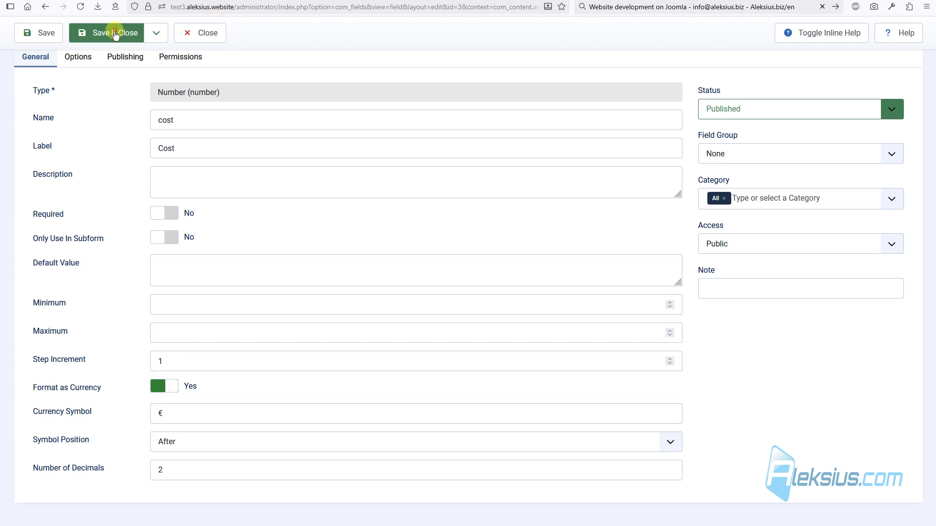
pyautogui.click(107, 33)
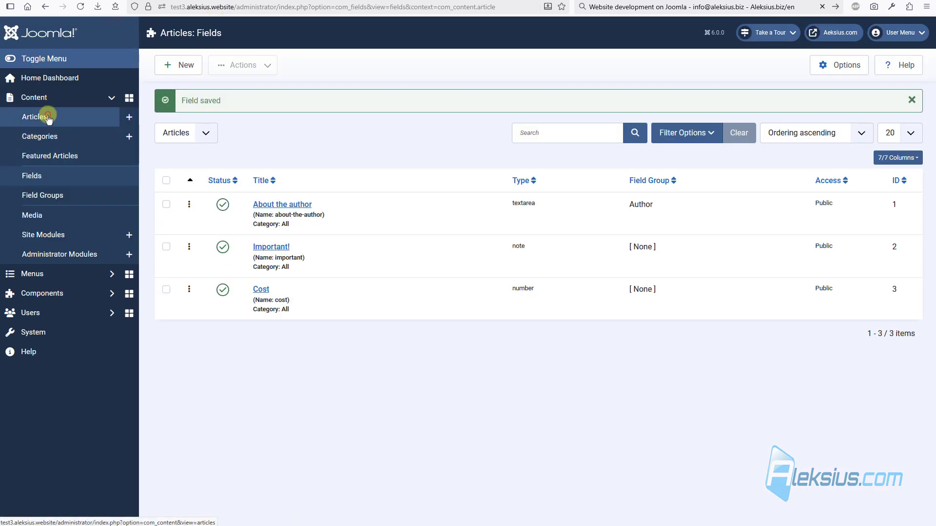
# - Open the Your template article and view it on the site, showing Cost 100.00€
pyautogui.click(34, 116)
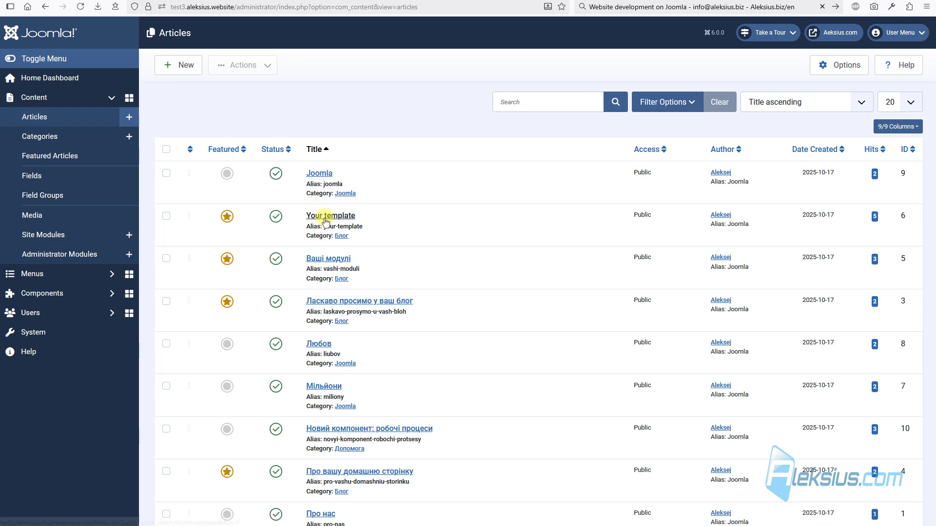
pyautogui.click(330, 215)
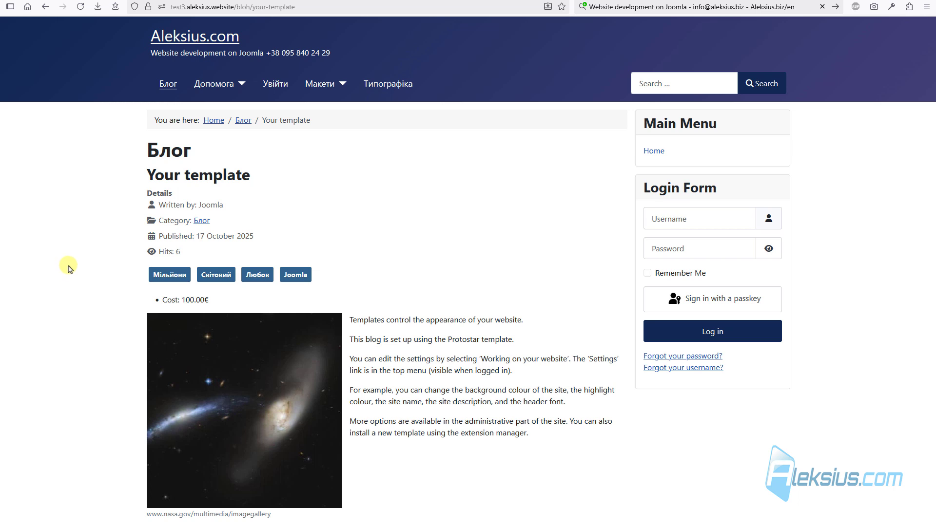
pyautogui.doubleClick(185, 299)
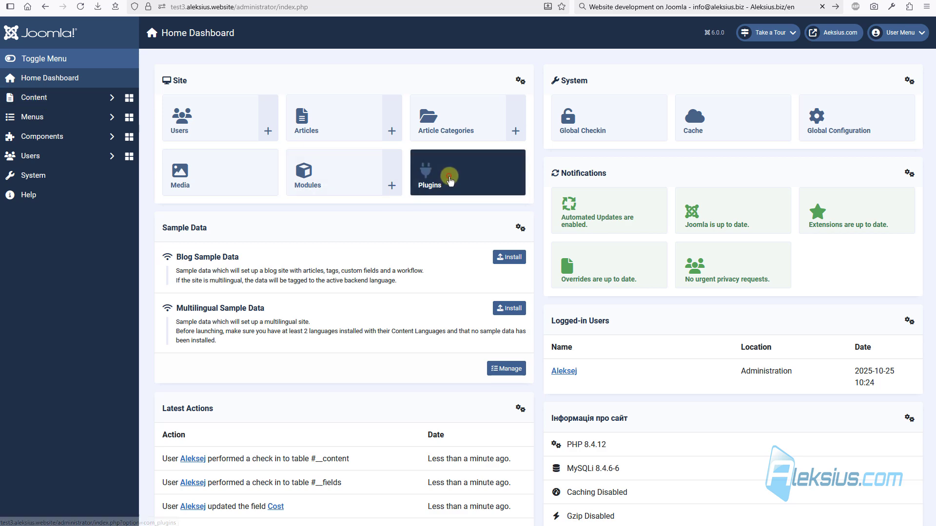
# - Find the Behaviour - Backward Compatibility 6 plugin, review its options, and save and close it
pyautogui.click(428, 173)
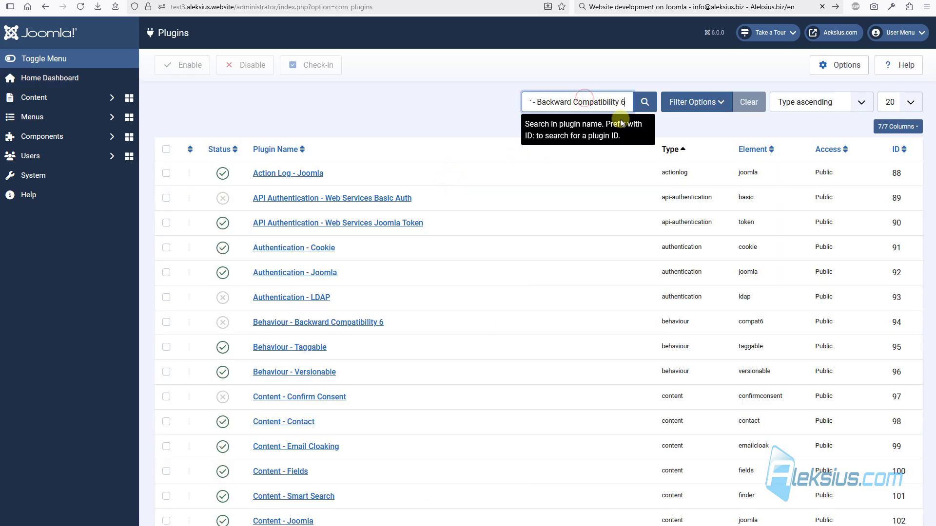
pyautogui.click(643, 102)
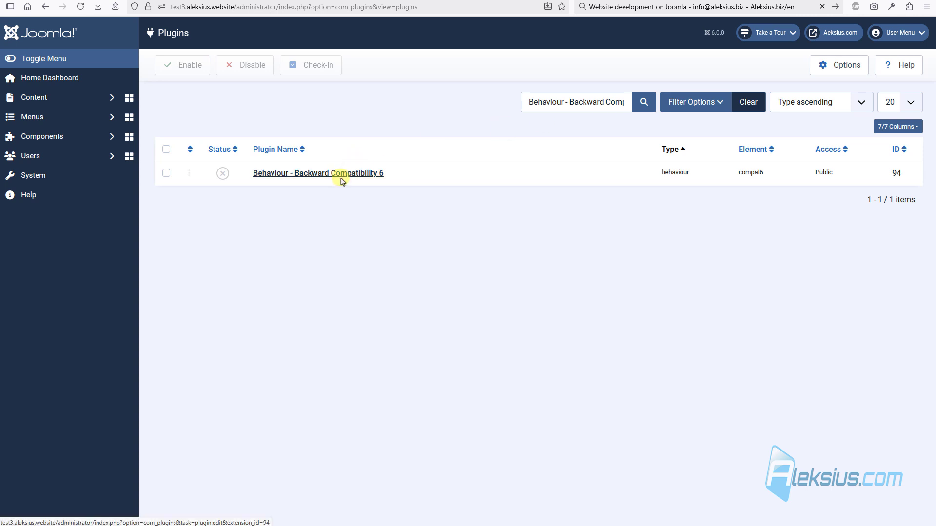
pyautogui.click(318, 173)
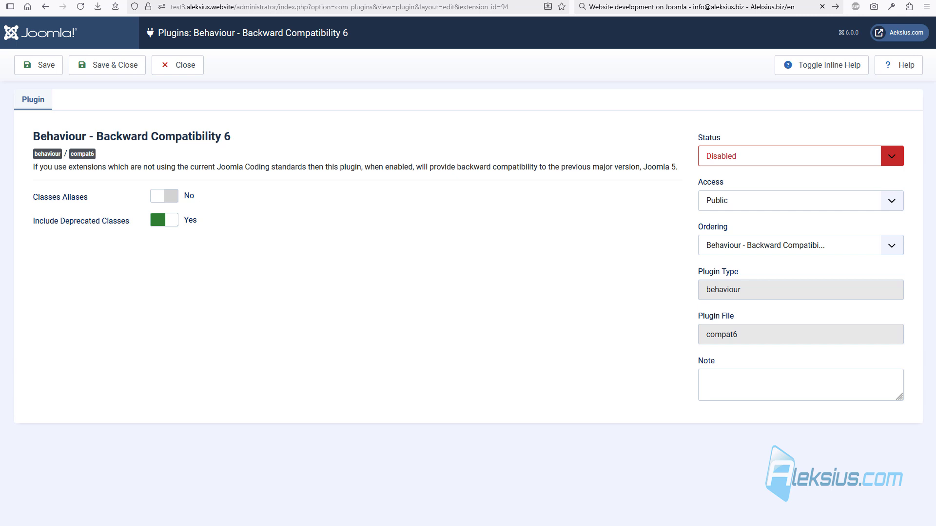
pyautogui.click(113, 64)
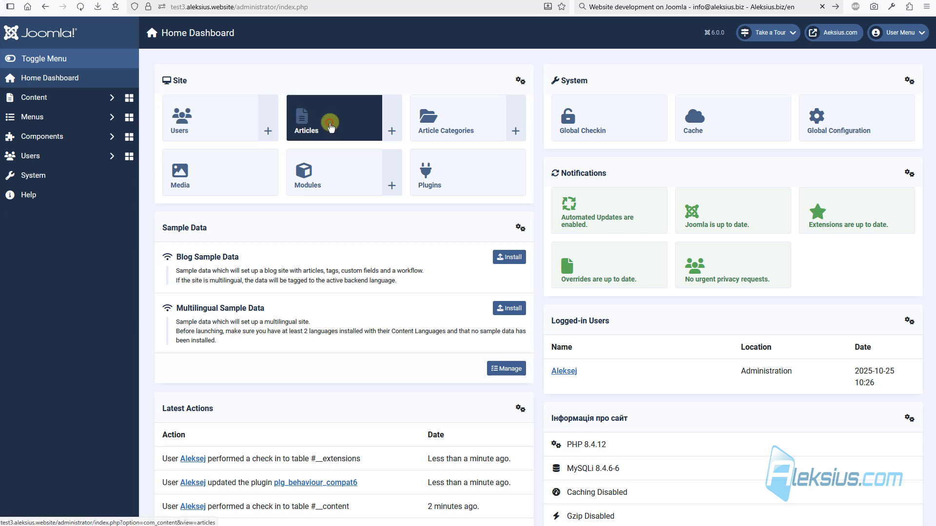
# - Check the Your template article's Fields and Content tabs, then go to Users > Manage
pyautogui.click(306, 118)
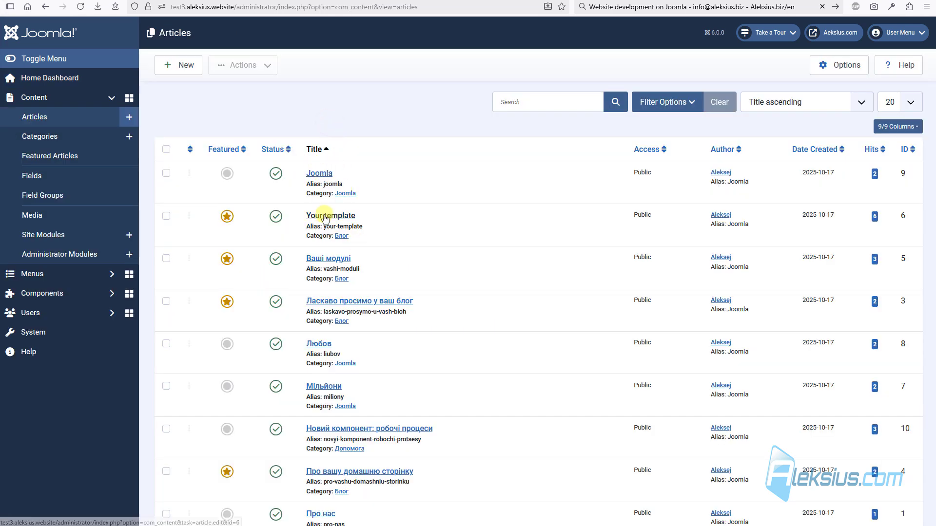
pyautogui.click(330, 215)
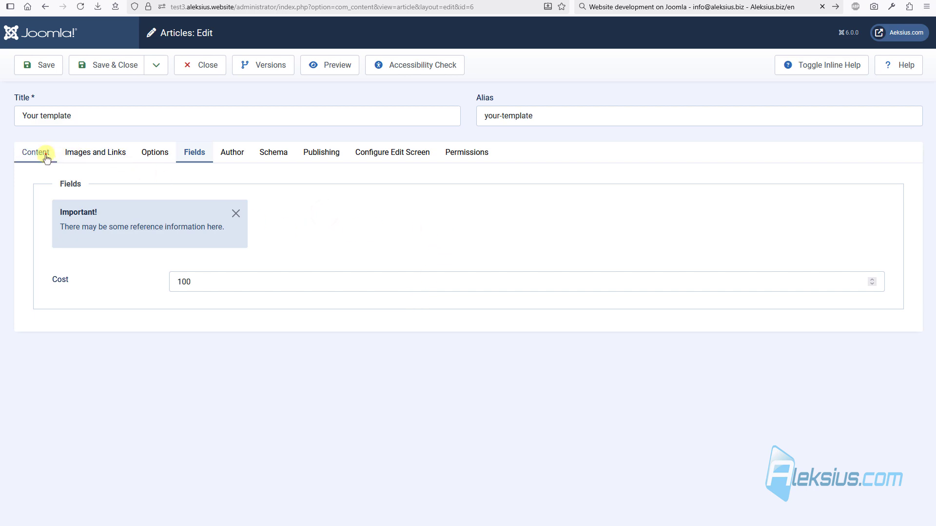
pyautogui.click(35, 153)
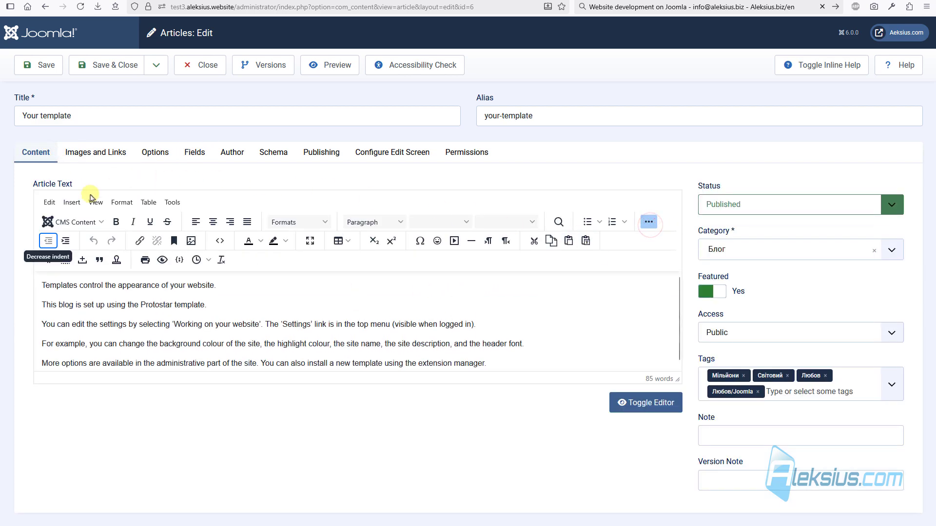
pyautogui.click(199, 64)
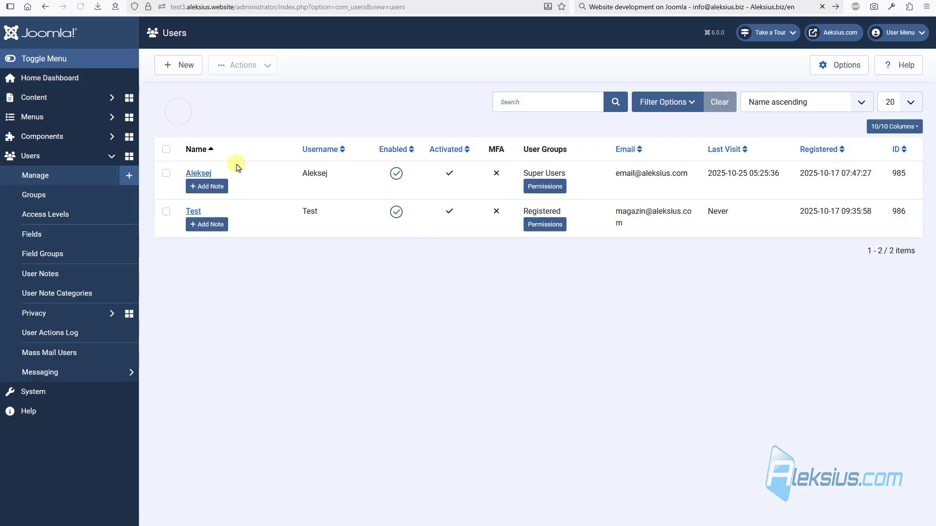
# - Open the Test user and send an activation reminder from the toolbar
pyautogui.click(193, 211)
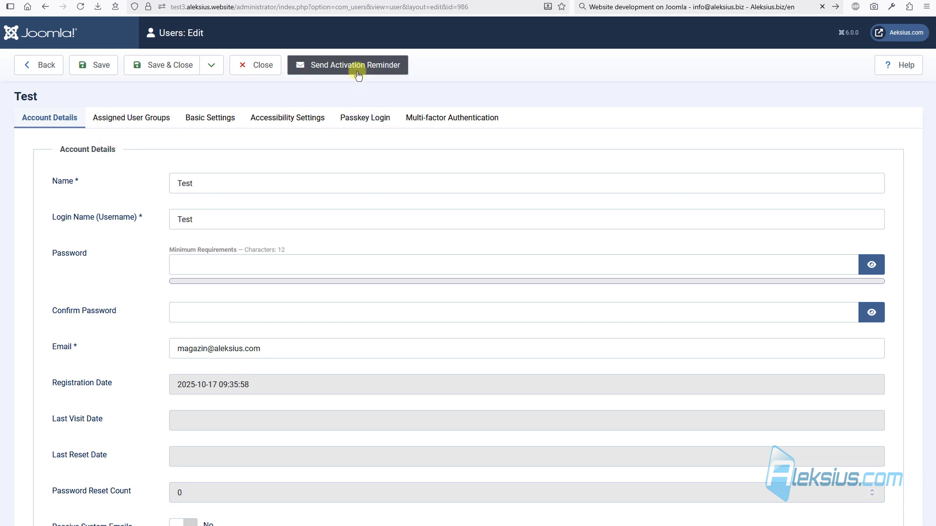
pyautogui.click(348, 65)
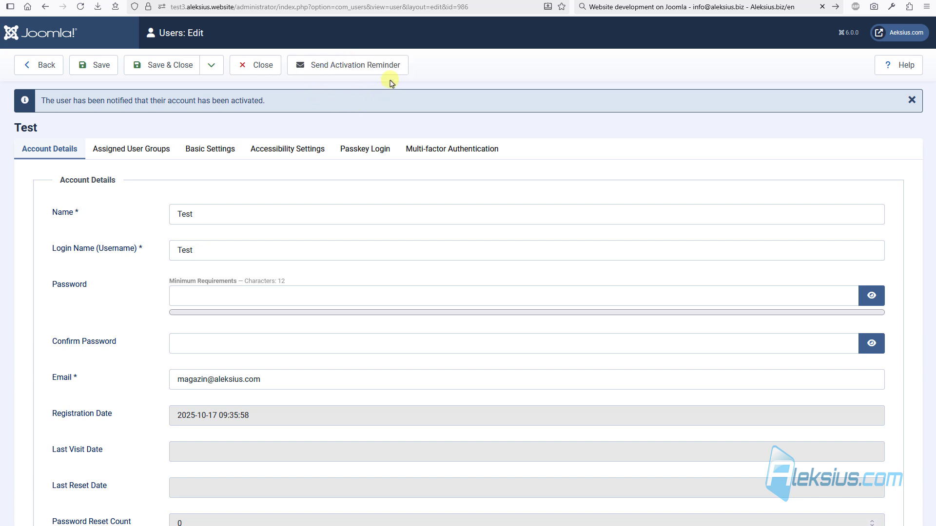
pyautogui.moveTo(324, 86)
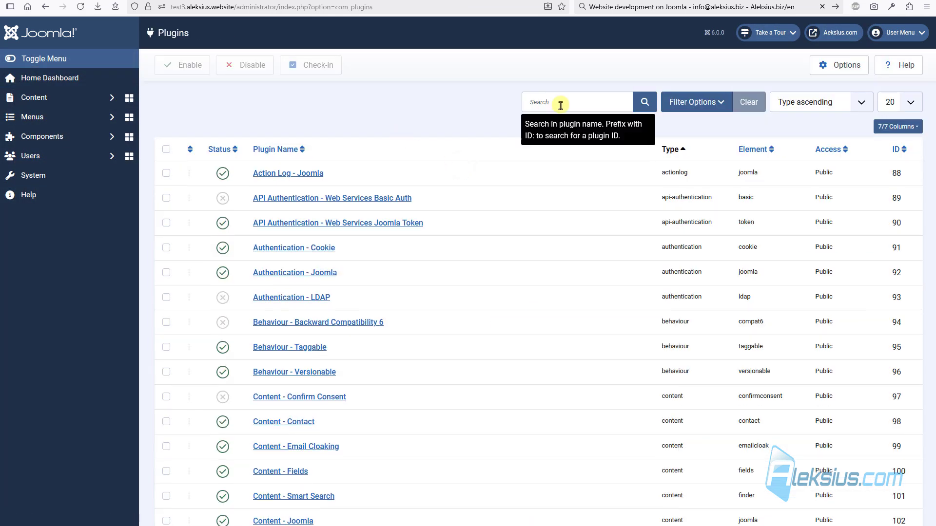
# - Search plugins for 'System - Language Filter' and open that plugin
pyautogui.write('System - Language Filter')
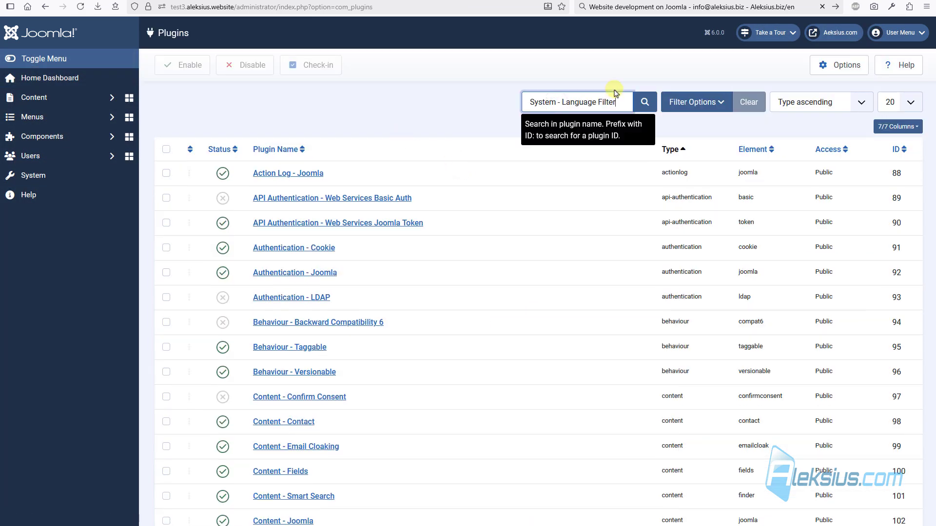
pyautogui.click(644, 101)
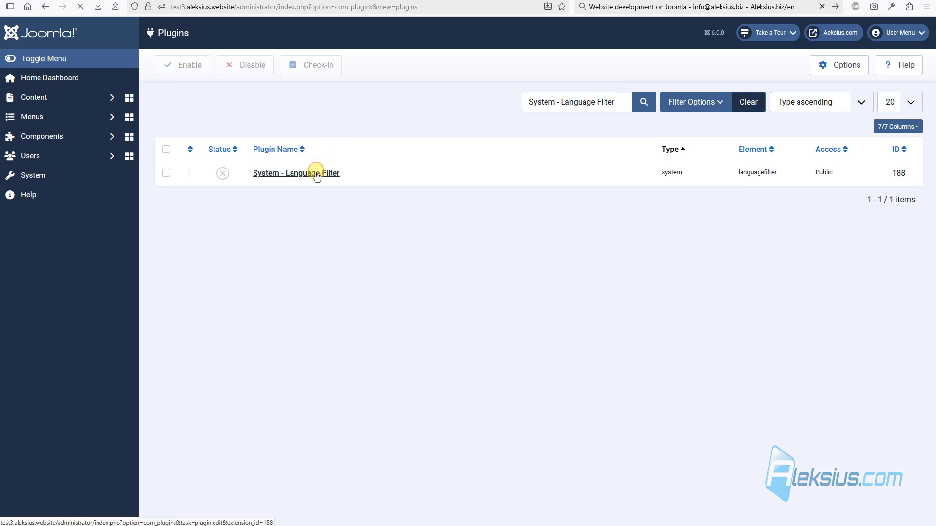
pyautogui.click(296, 173)
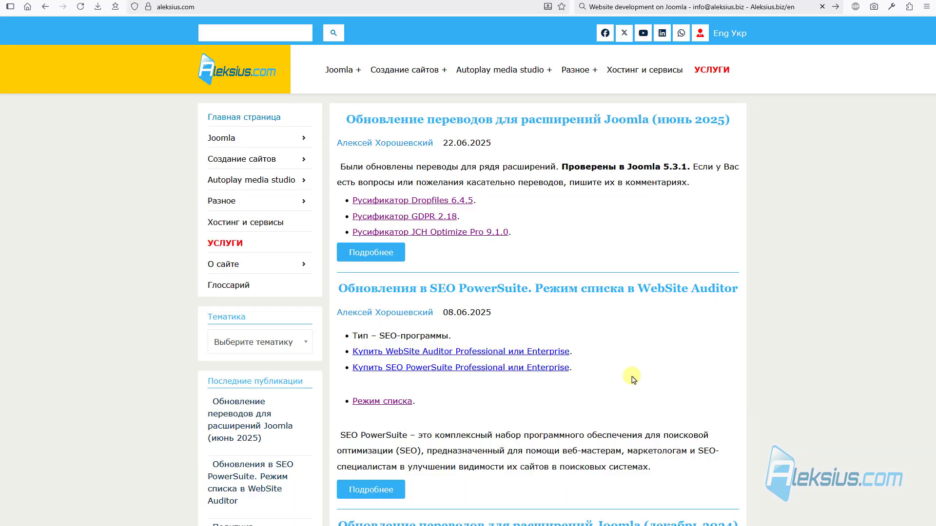
pyautogui.moveTo(532, 326)
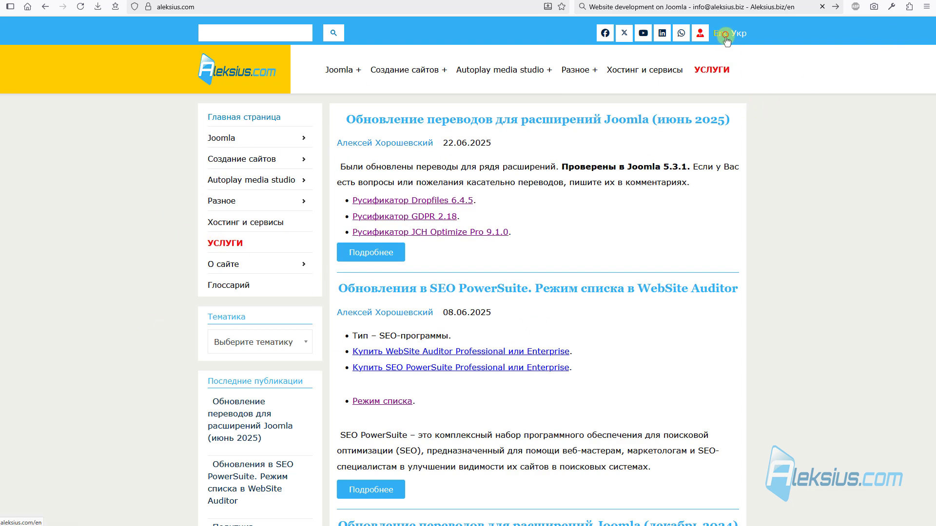
# - Toggle the Aleksius.com homepage between English (Eng) and Russian (Рус) twice
pyautogui.click(723, 32)
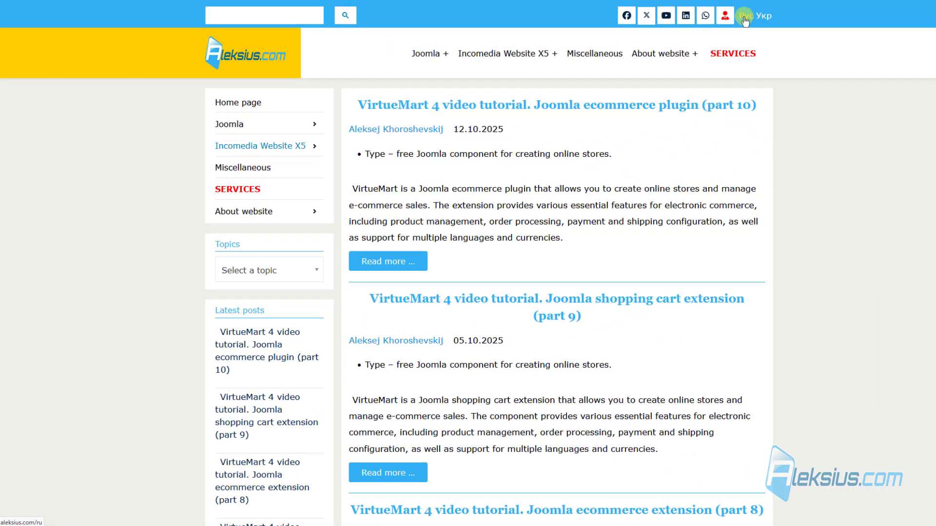
pyautogui.click(745, 15)
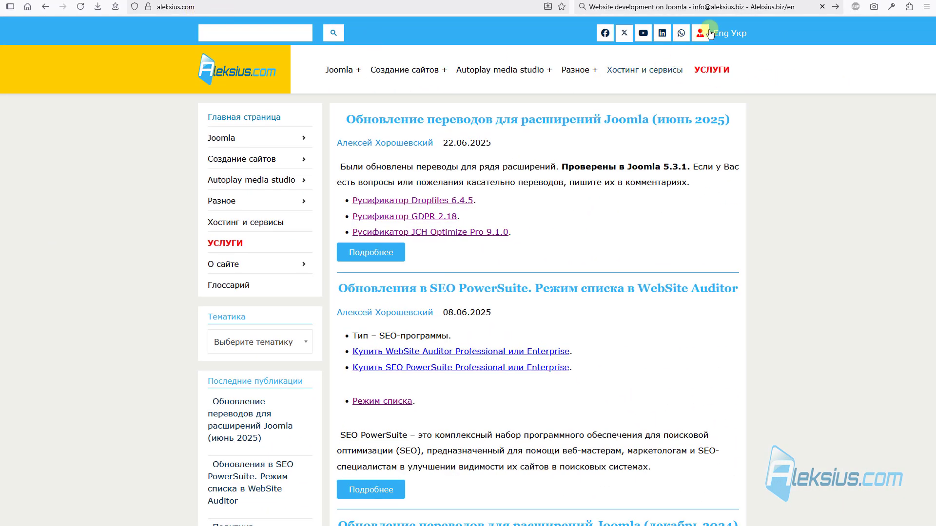
pyautogui.click(715, 33)
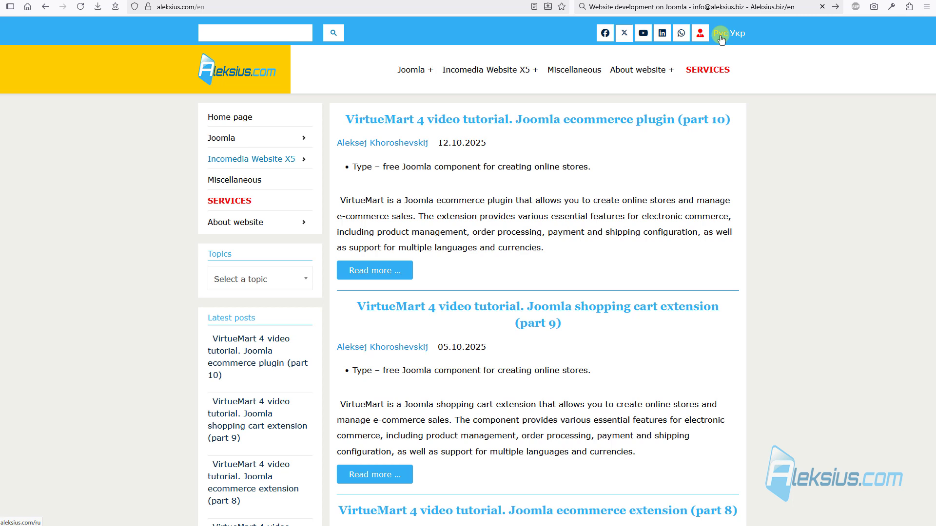
pyautogui.click(699, 33)
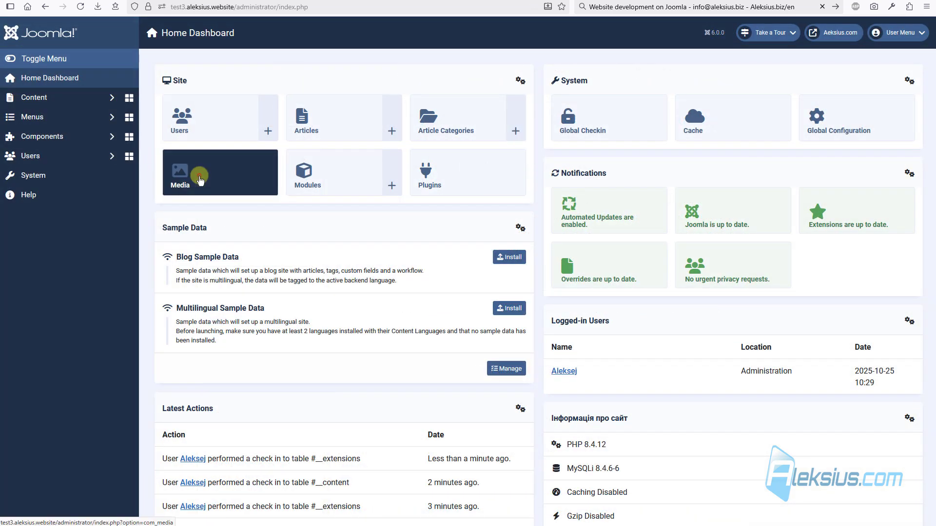
# - In Media, browse the images and files folders, preview the PDF, then return to the dashboard
pyautogui.click(200, 173)
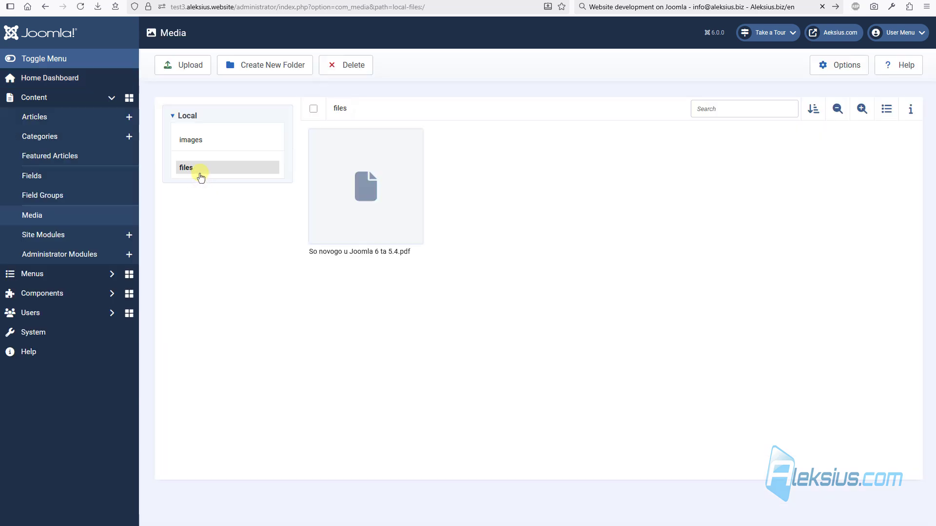
pyautogui.moveTo(201, 168)
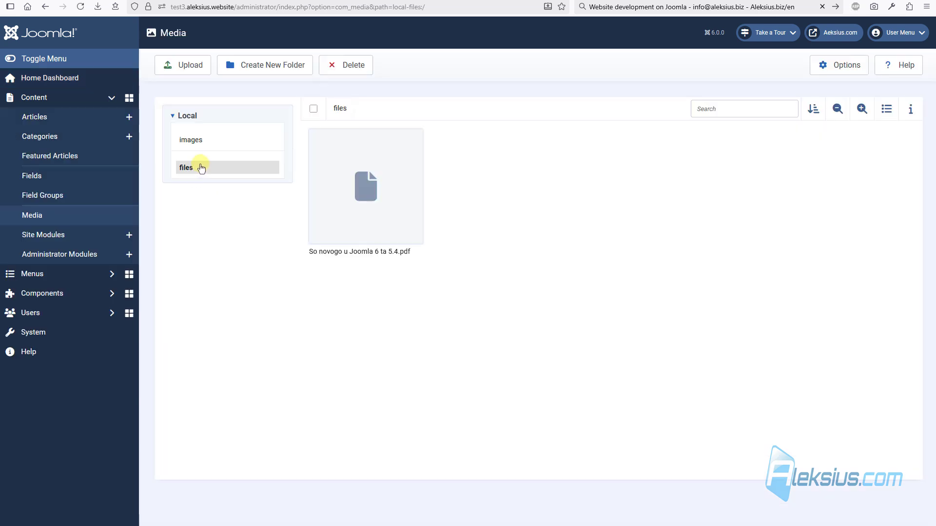
pyautogui.click(189, 140)
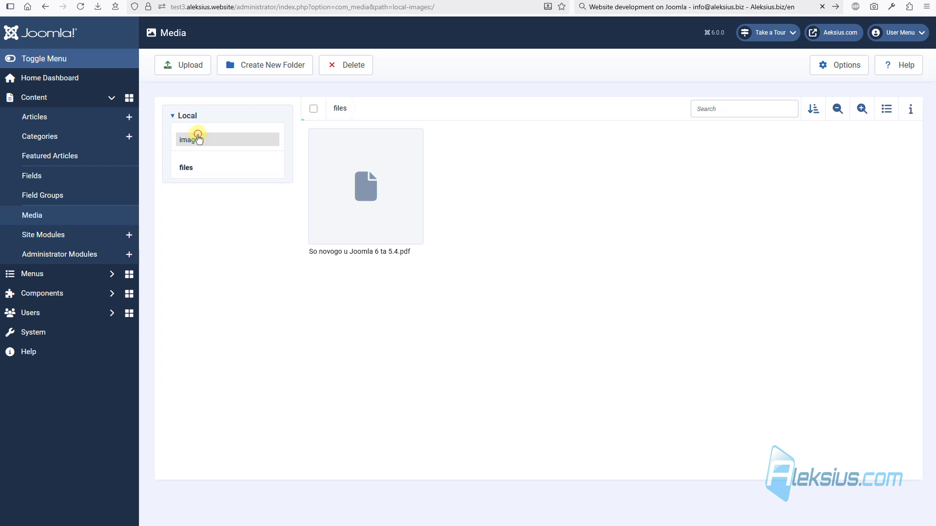
pyautogui.click(191, 139)
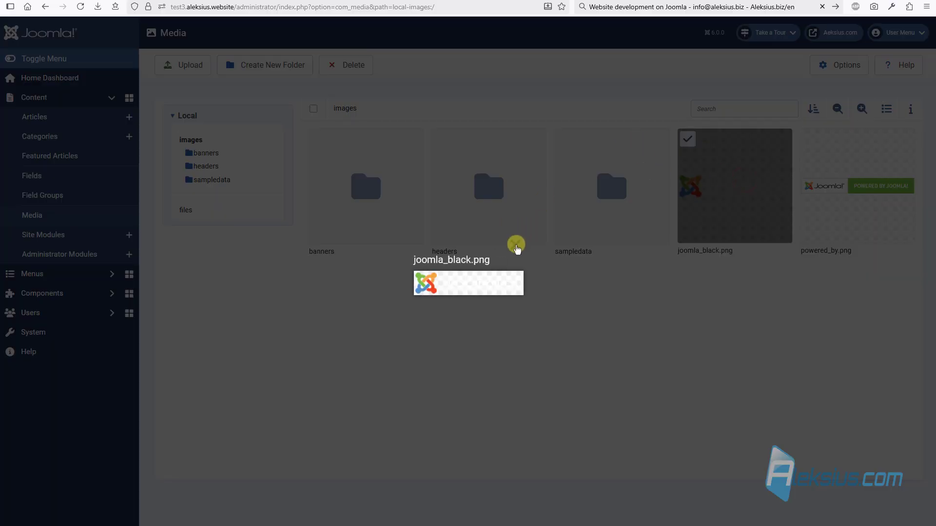
pyautogui.click(186, 209)
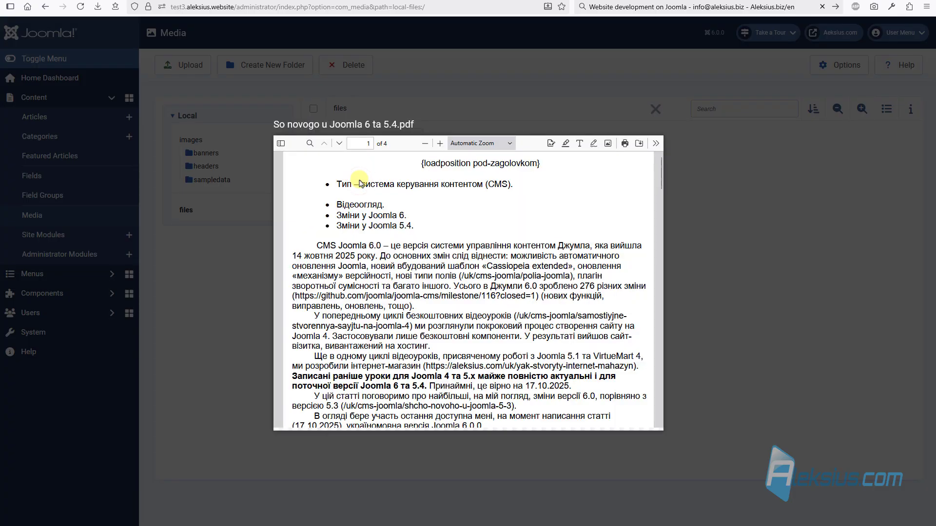
pyautogui.click(655, 109)
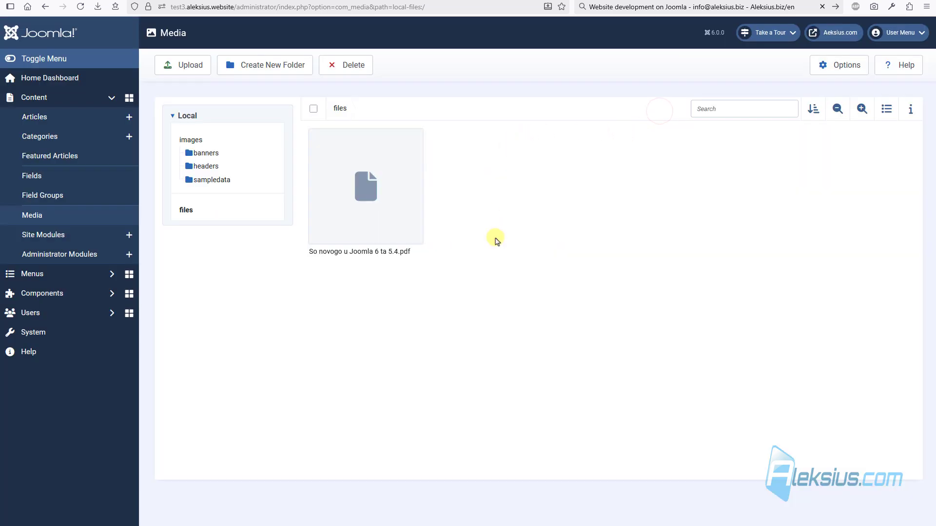
pyautogui.click(50, 77)
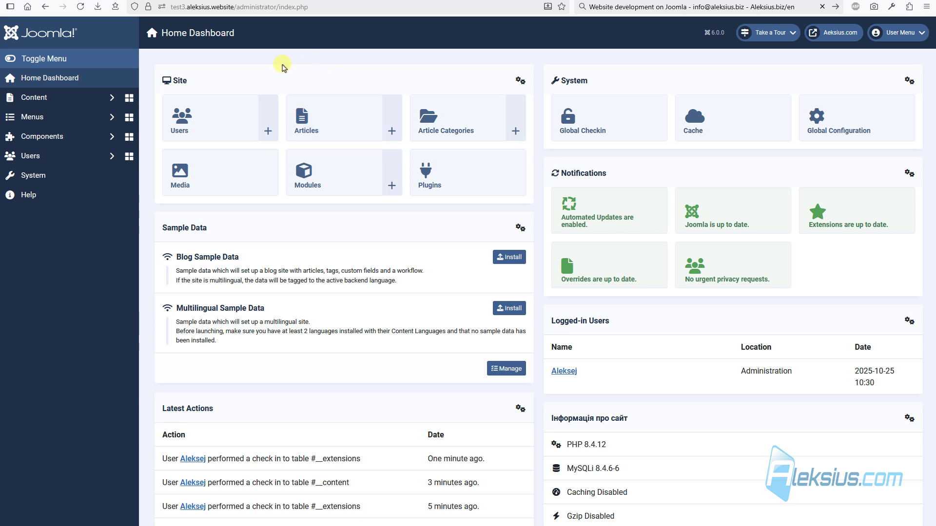
pyautogui.moveTo(260, 79)
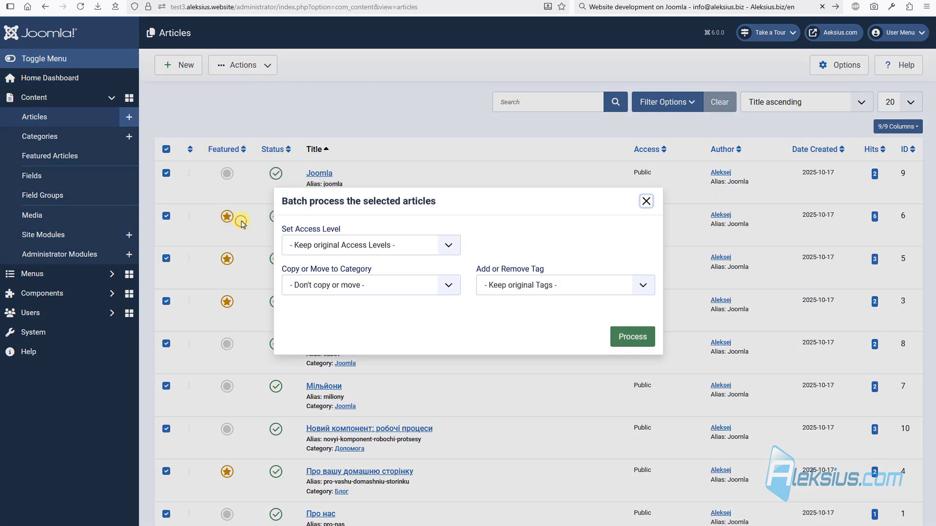
# - In the batch dialog, select the '- Joomla' tag and set the action to Remove
pyautogui.click(564, 285)
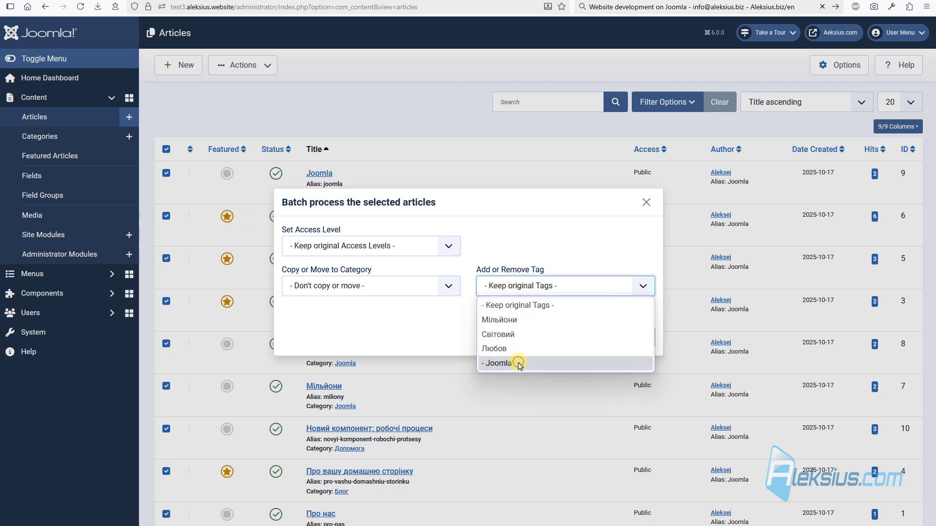
pyautogui.click(498, 364)
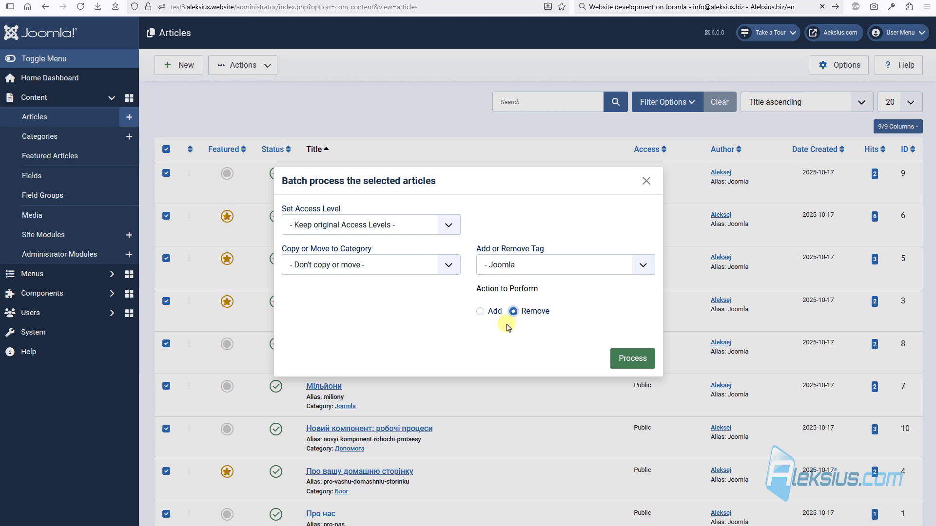
pyautogui.click(49, 77)
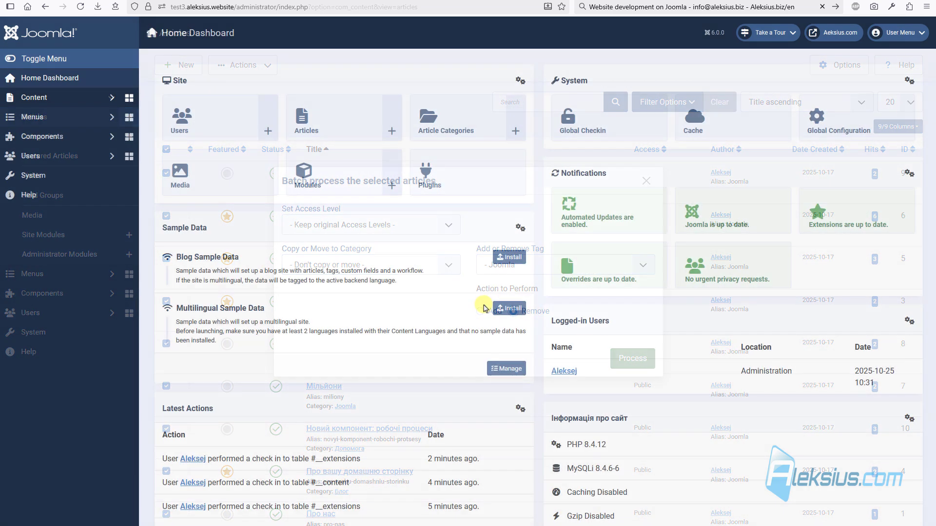
pyautogui.click(325, 179)
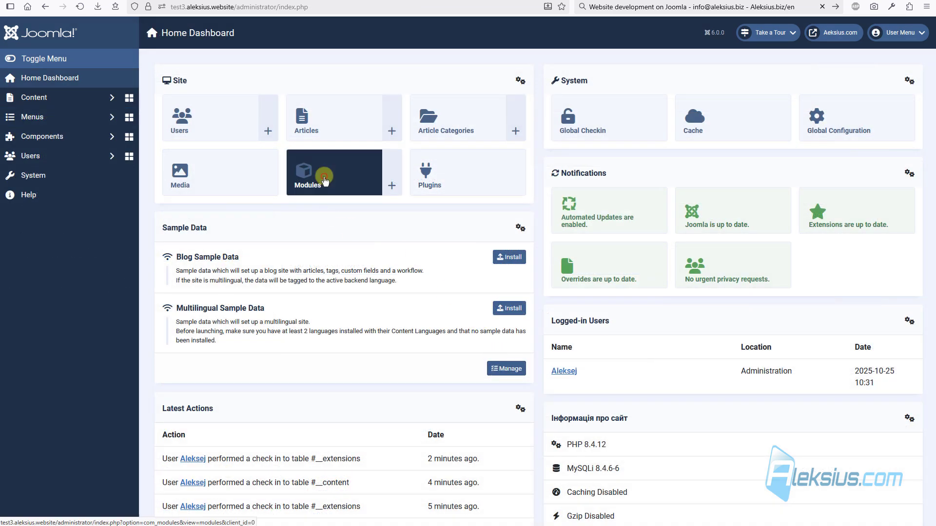
pyautogui.click(307, 173)
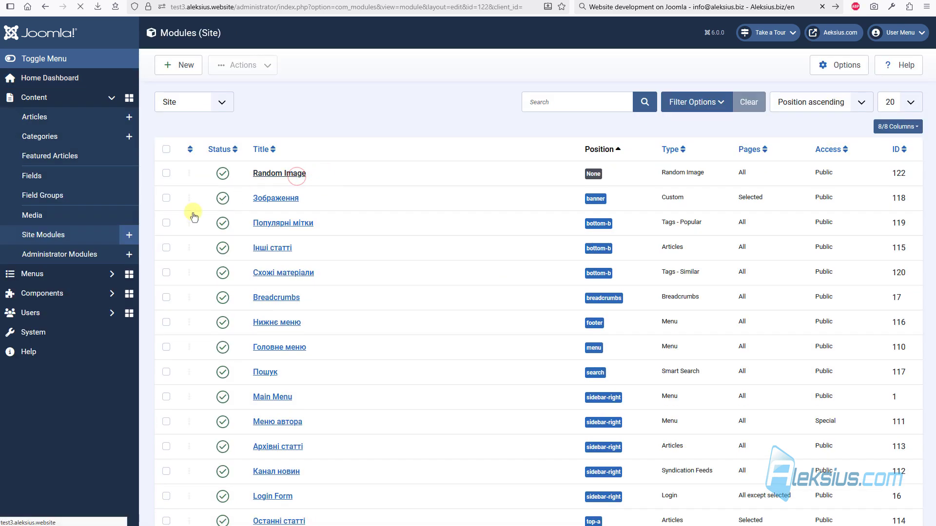
pyautogui.click(279, 173)
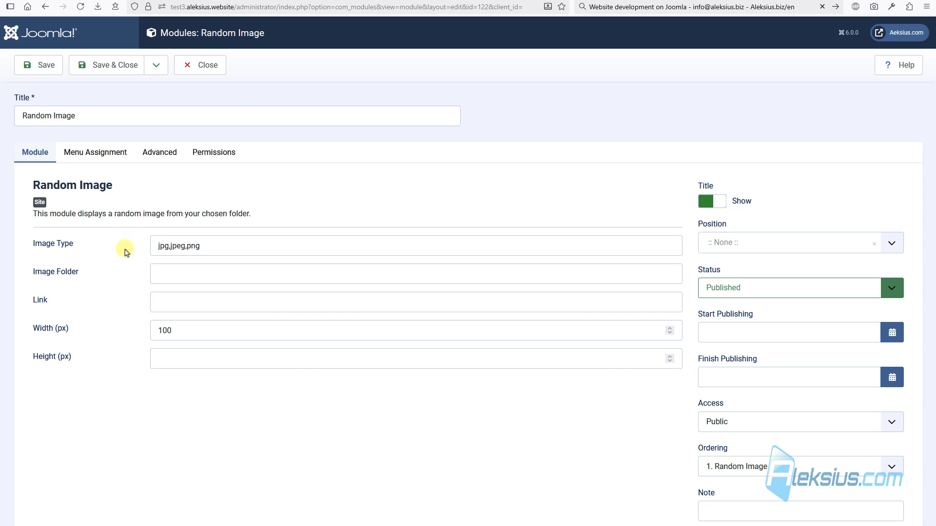
pyautogui.moveTo(77, 246)
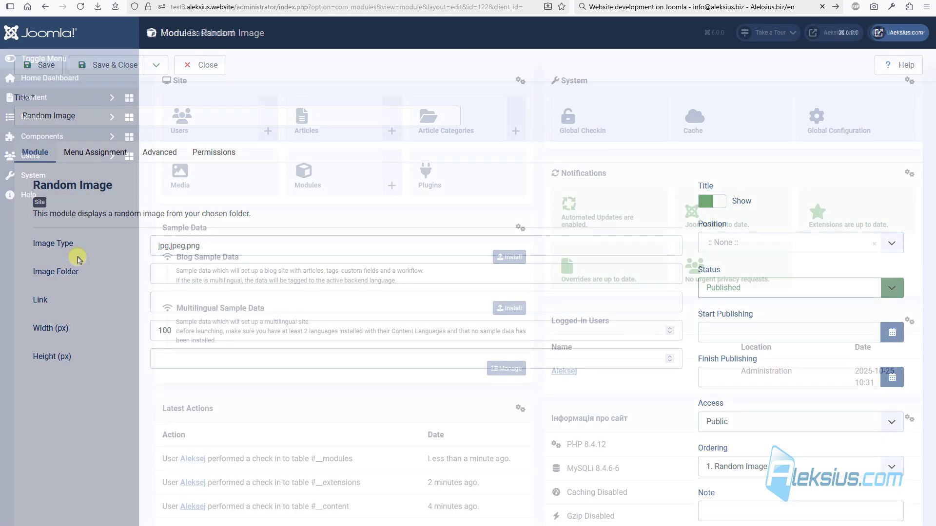
pyautogui.click(200, 64)
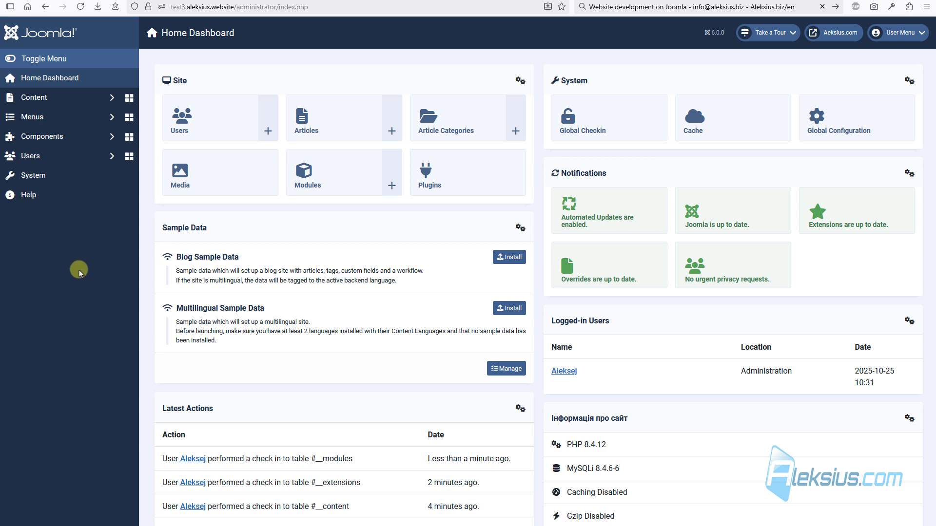
pyautogui.moveTo(425, 201)
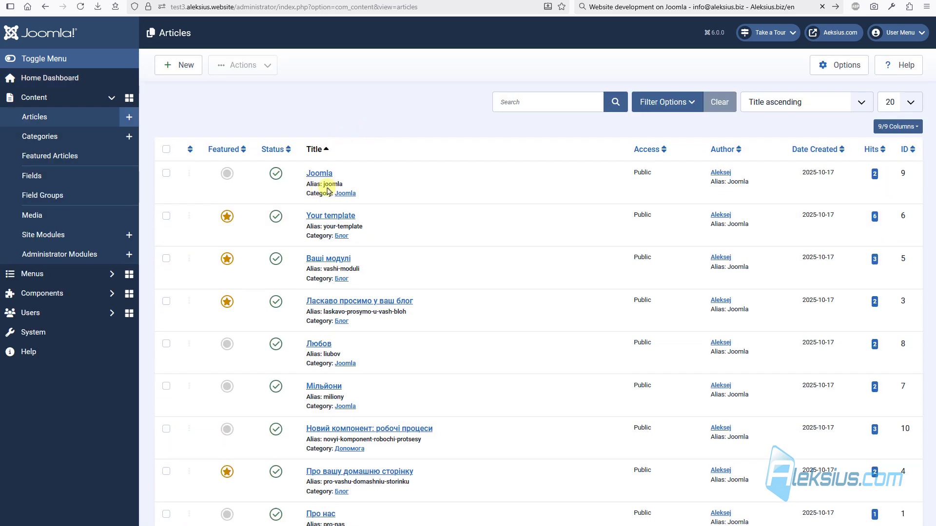
# - Open the 'Joomla' article and view its saved versions
pyautogui.click(319, 173)
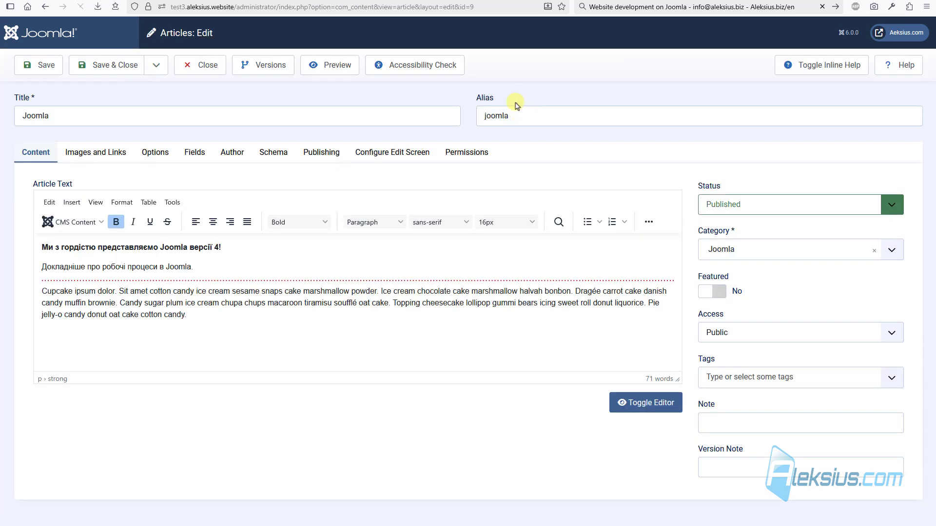
pyautogui.moveTo(263, 65)
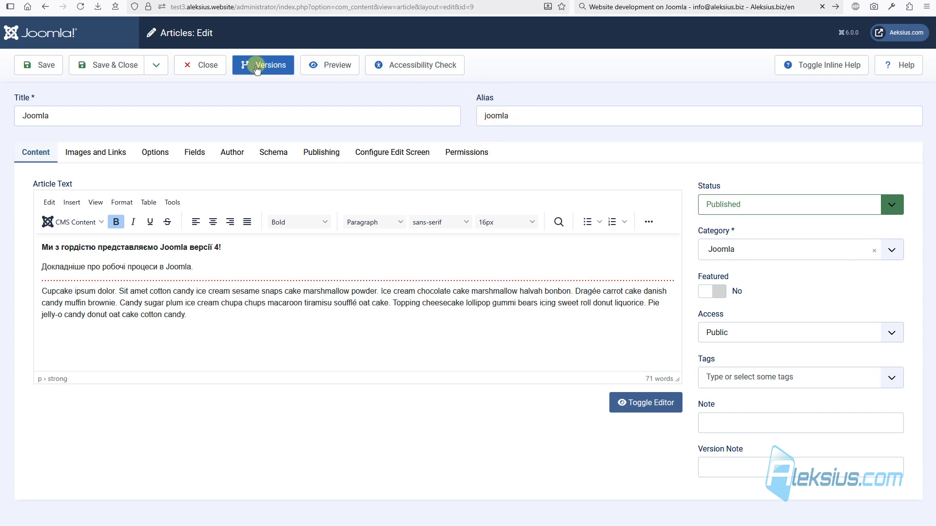
pyautogui.click(199, 64)
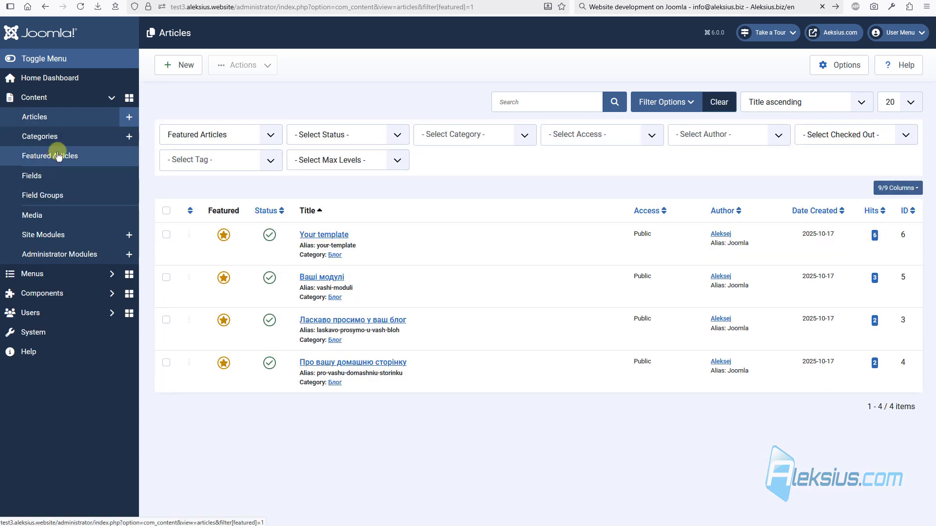
# - Filter the Articles list to the four Featured Articles, then go back to the Home Dashboard
pyautogui.click(34, 116)
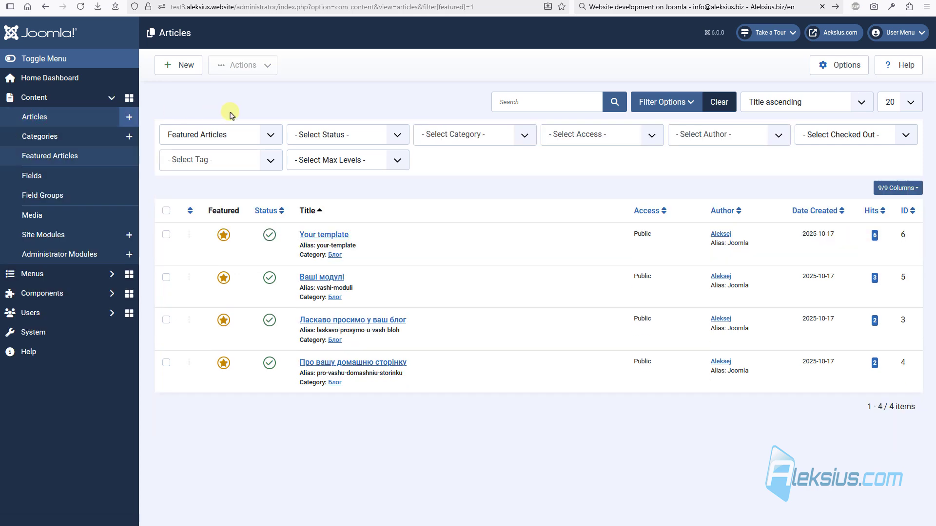
pyautogui.moveTo(193, 130)
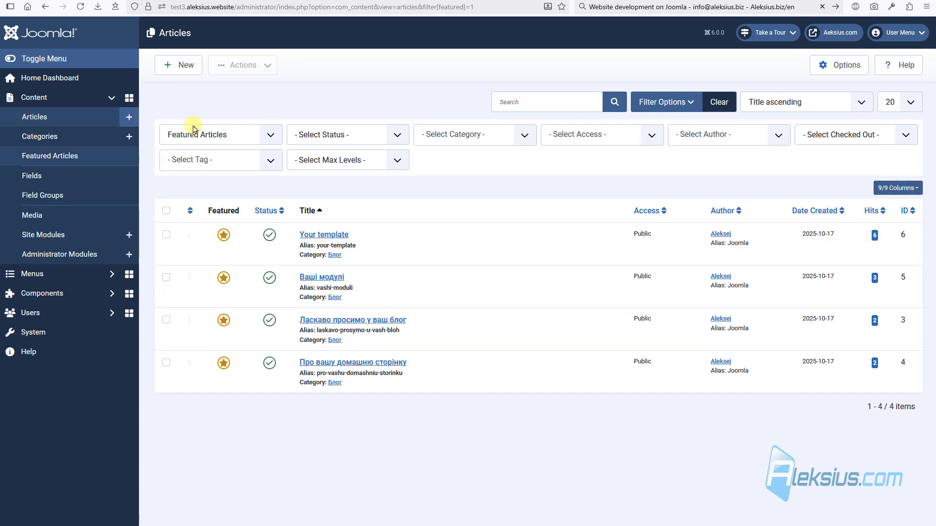
pyautogui.click(719, 102)
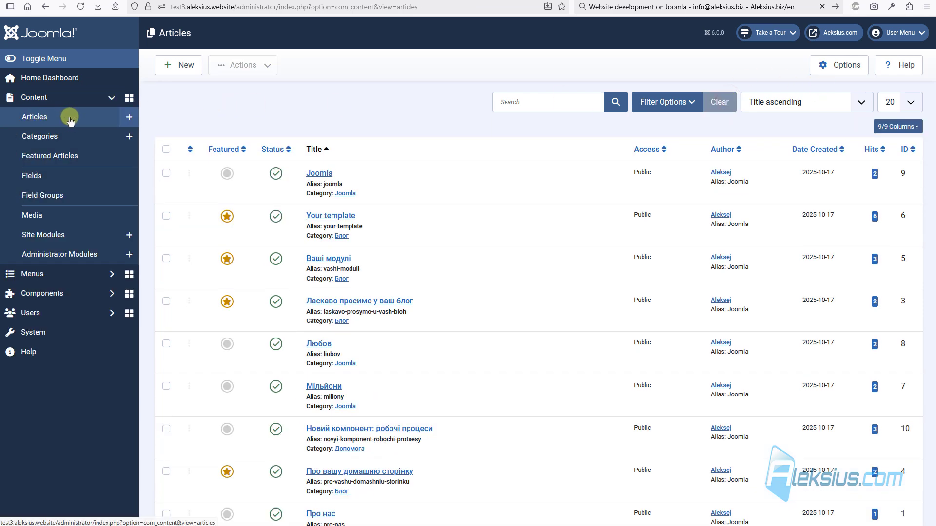
pyautogui.click(667, 101)
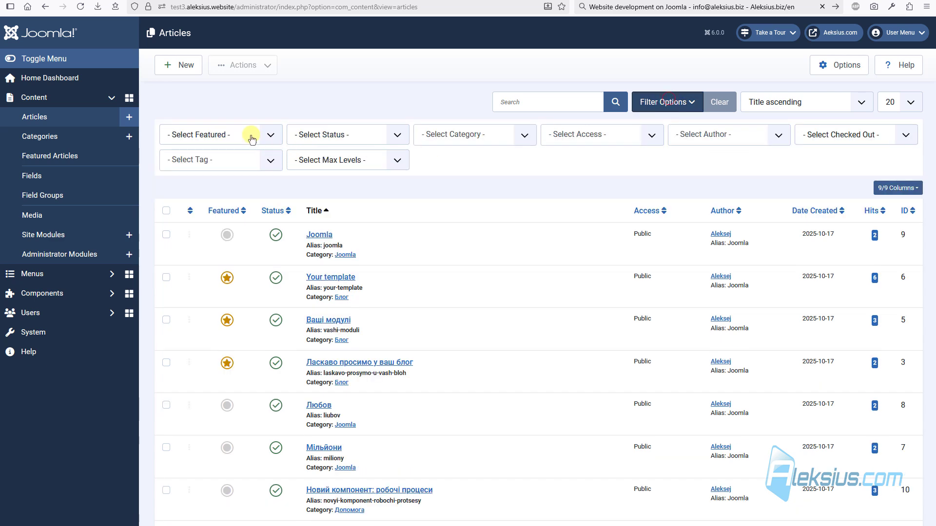
pyautogui.click(220, 135)
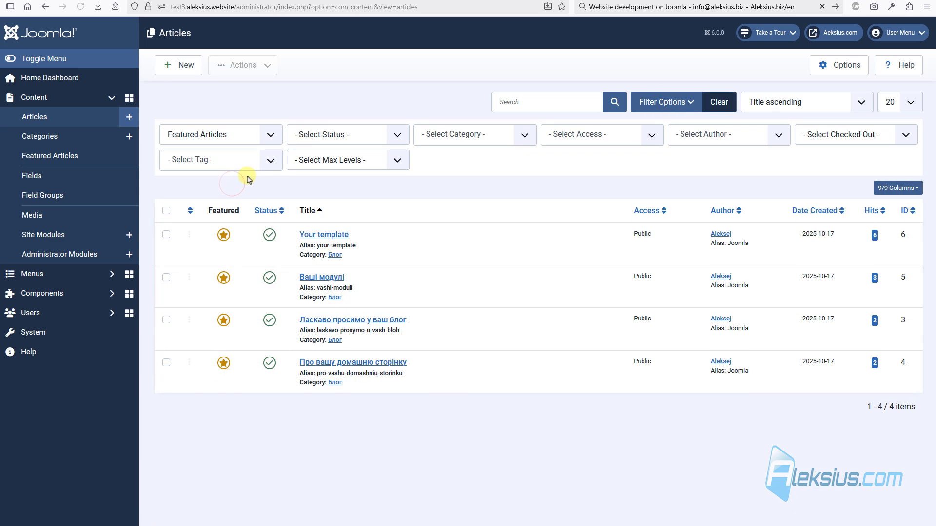
pyautogui.click(51, 156)
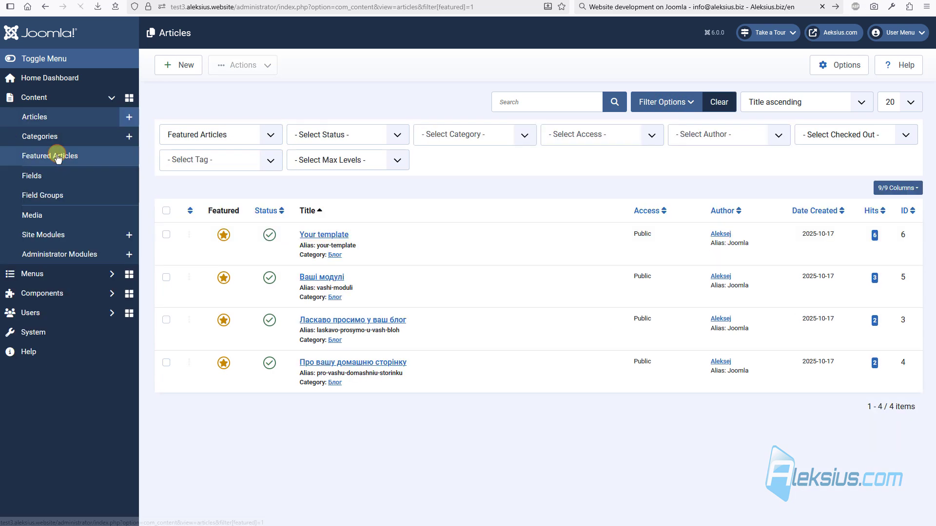
pyautogui.click(51, 77)
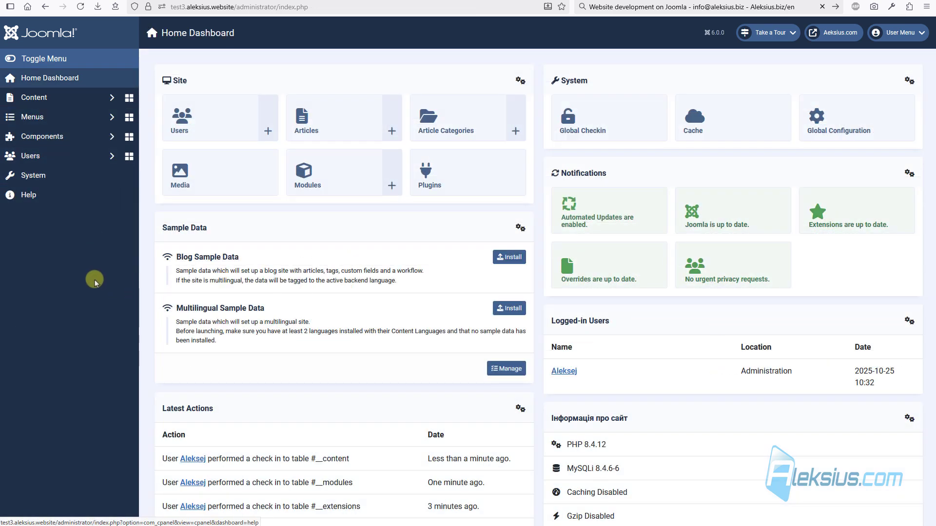